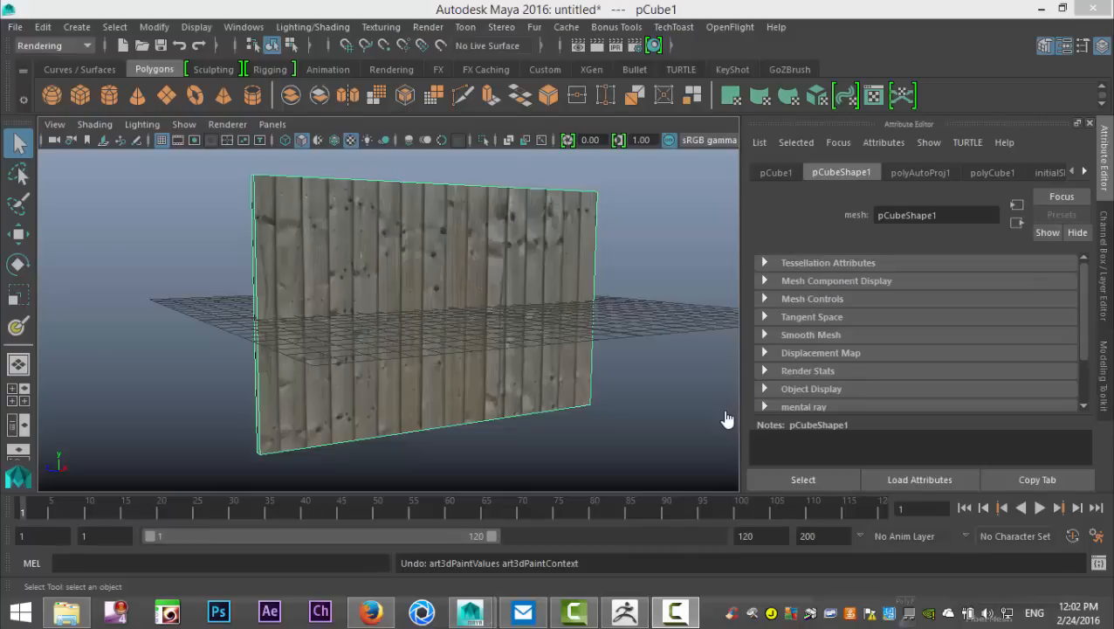
mouse_move(568, 425)
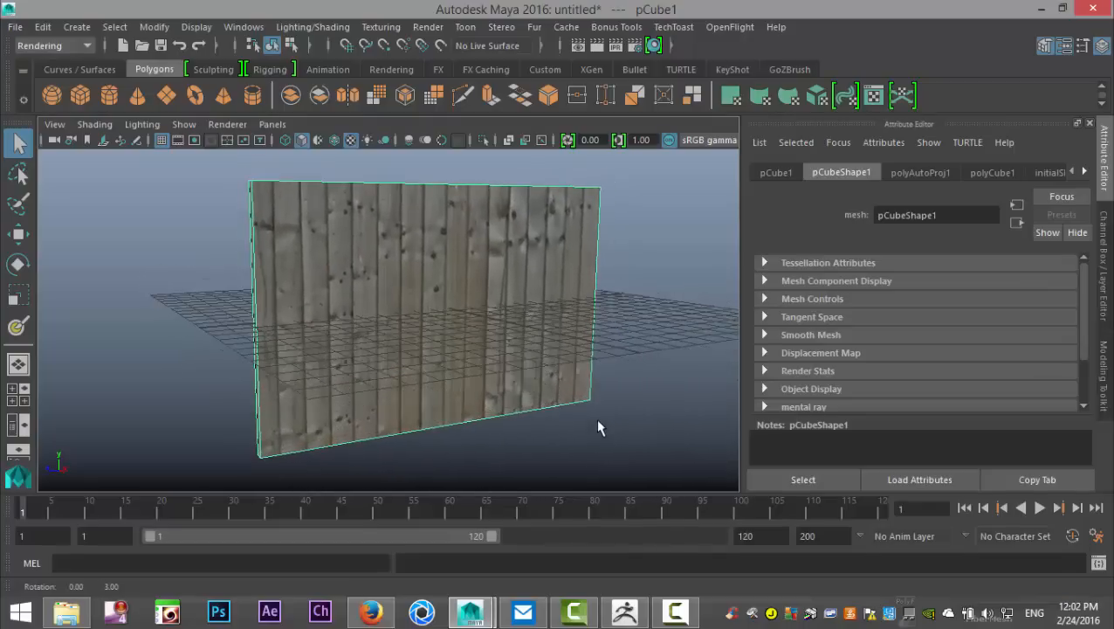
Step: Orbit the view to settle on a three-quarter view of the fence plane
drag(600, 428, 599, 430)
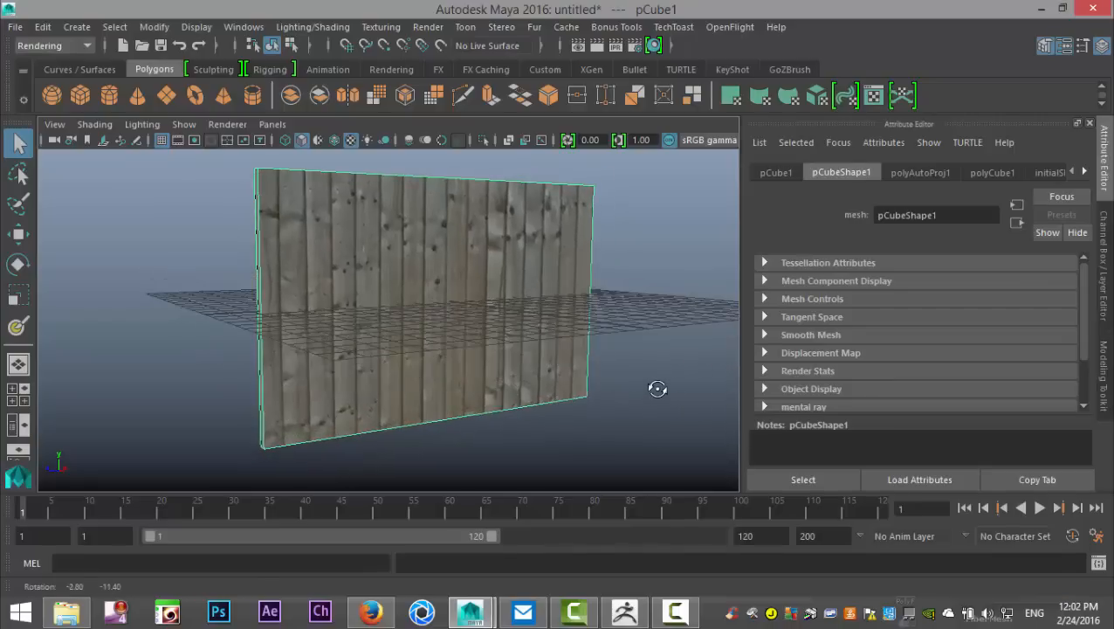
drag(658, 389, 648, 402)
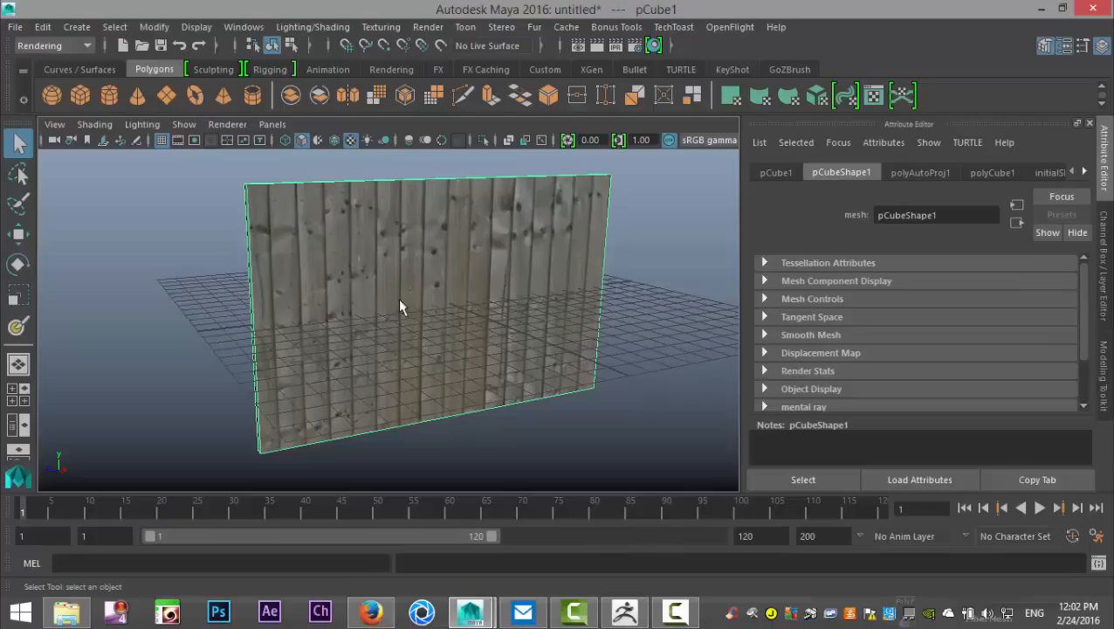
mouse_move(629, 262)
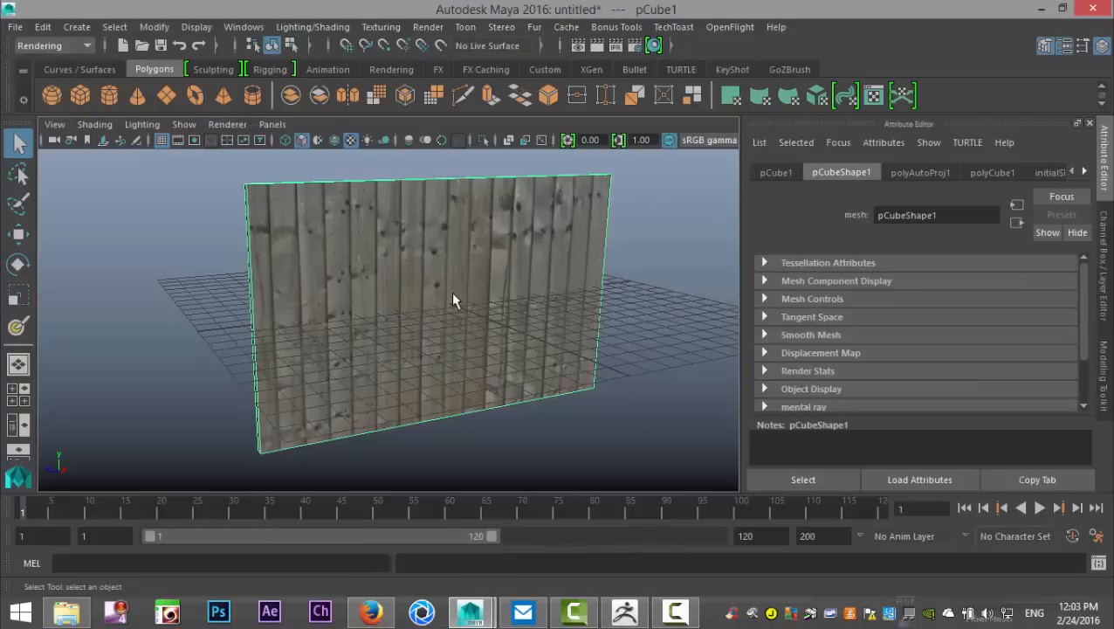
mouse_move(463, 395)
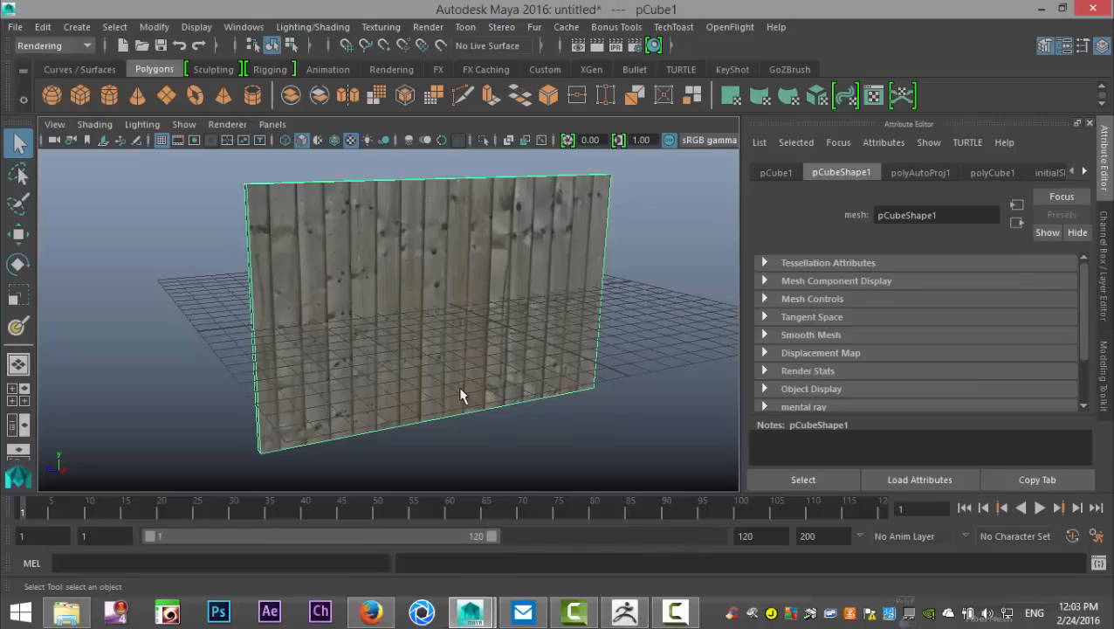
drag(463, 395, 589, 403)
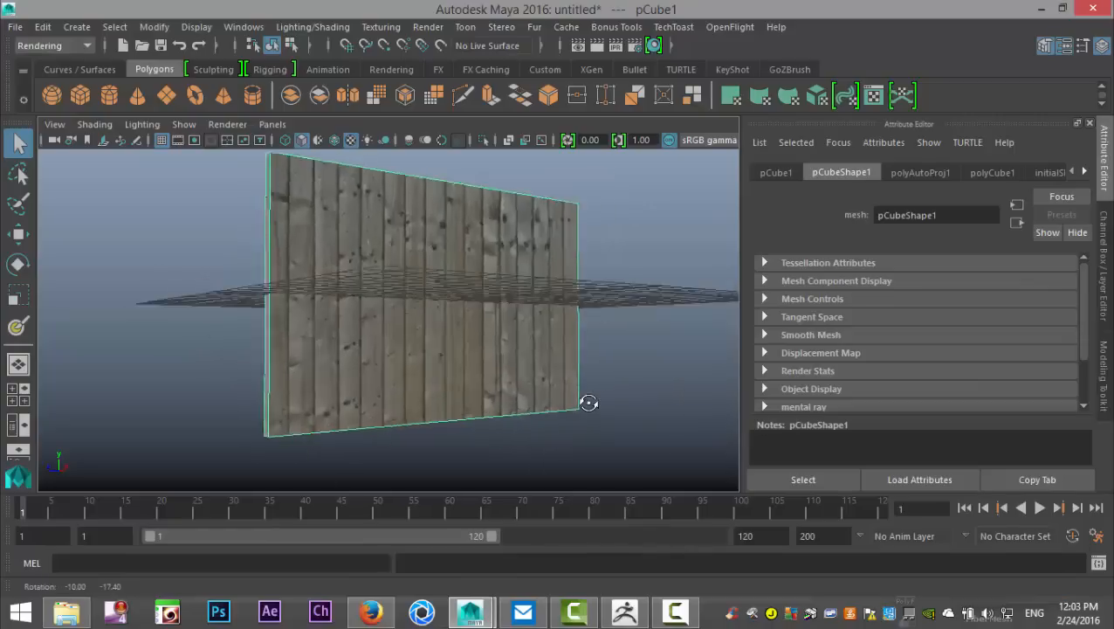
drag(589, 402, 566, 441)
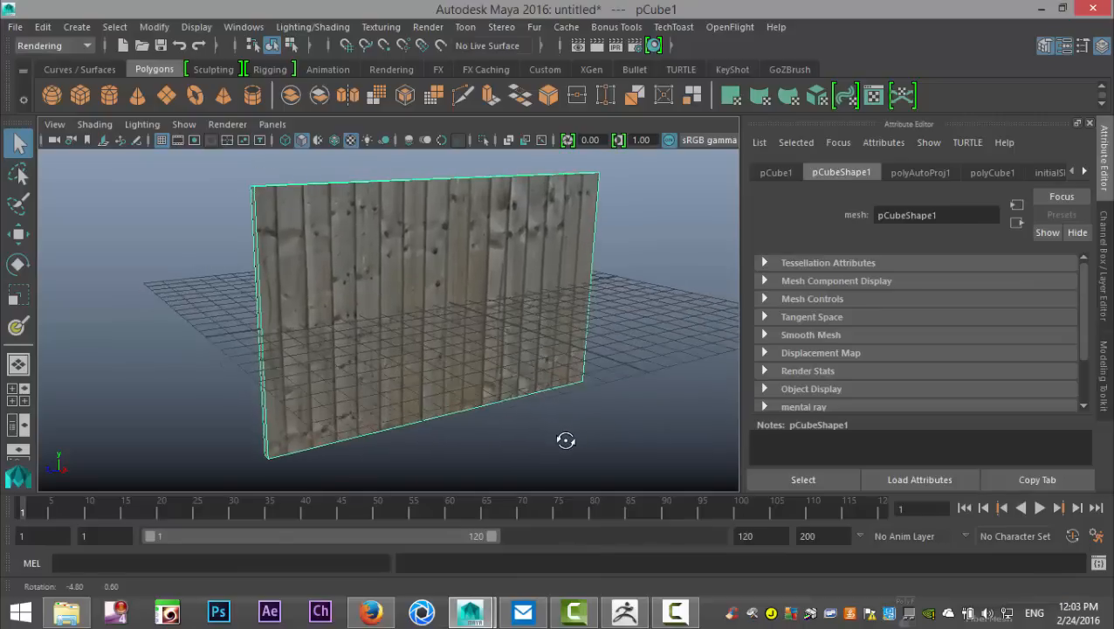
drag(576, 441, 565, 436)
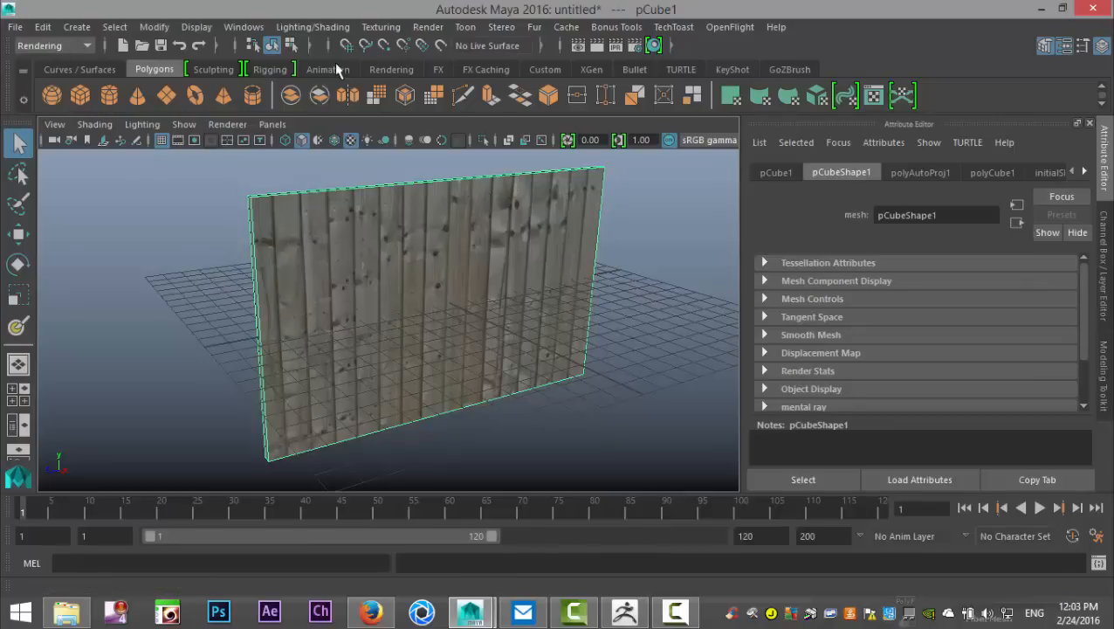
Step: Start the 3D Paint Tool from Texturing with its Tool Settings shown
click(380, 27)
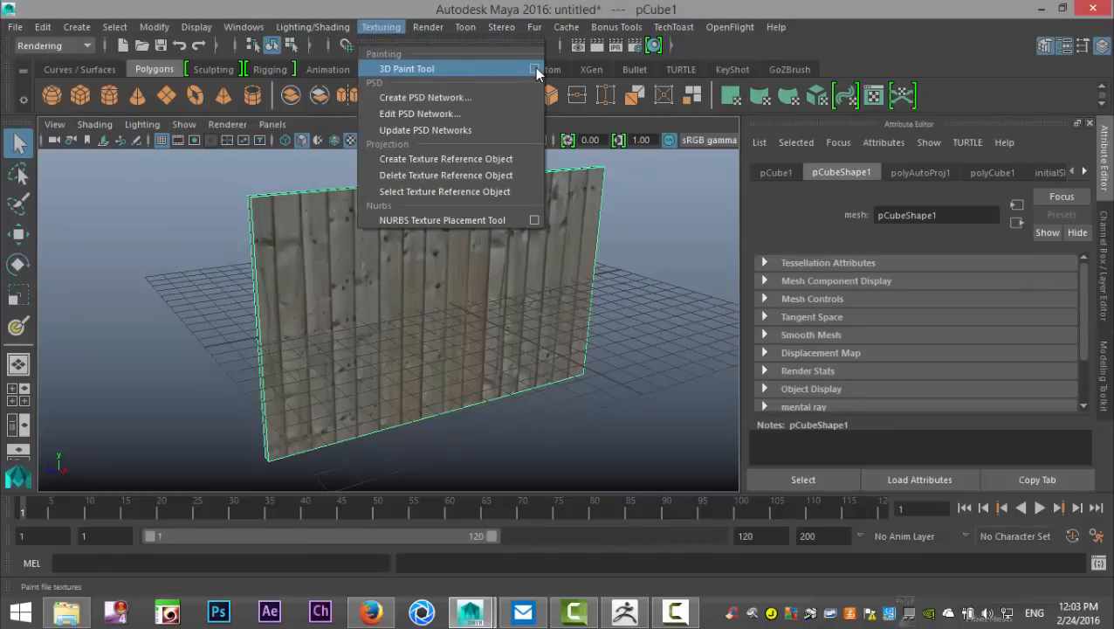
click(406, 68)
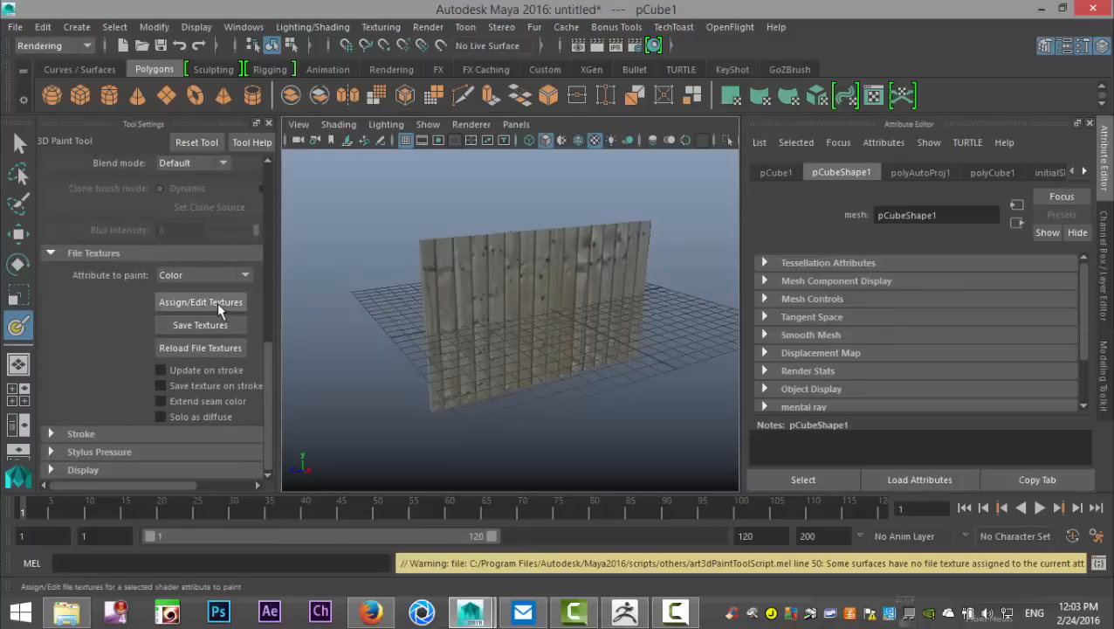
Step: Assign a 1024 by 1024 JPEG paint file texture to the fence via Assign/Edit Textures
click(200, 302)
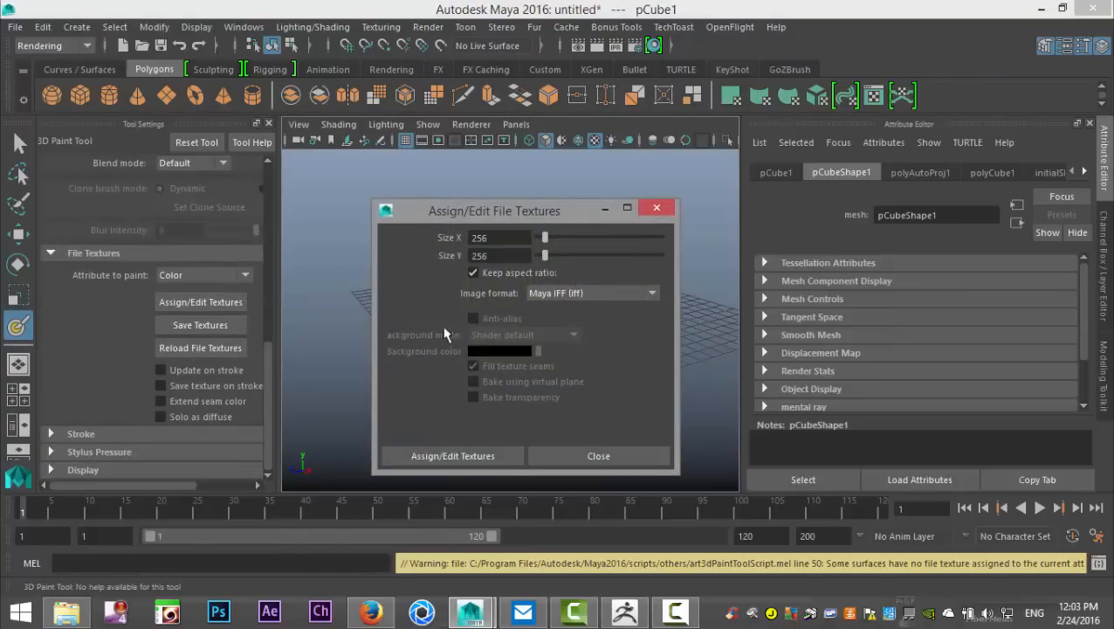
mouse_move(575, 220)
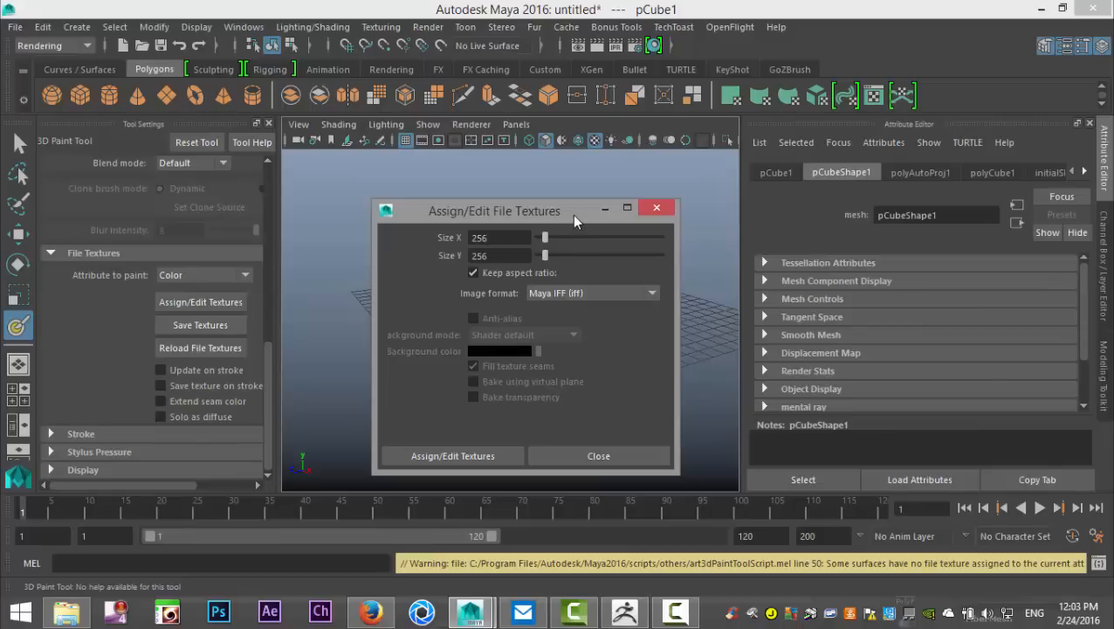
drag(496, 211, 694, 244)
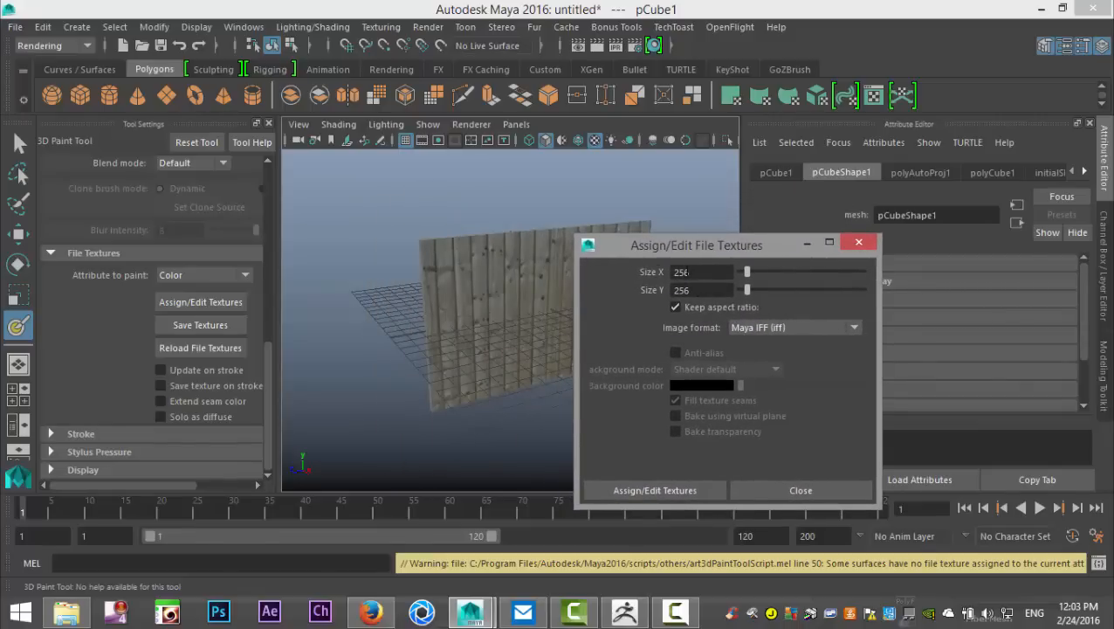
text(1024)
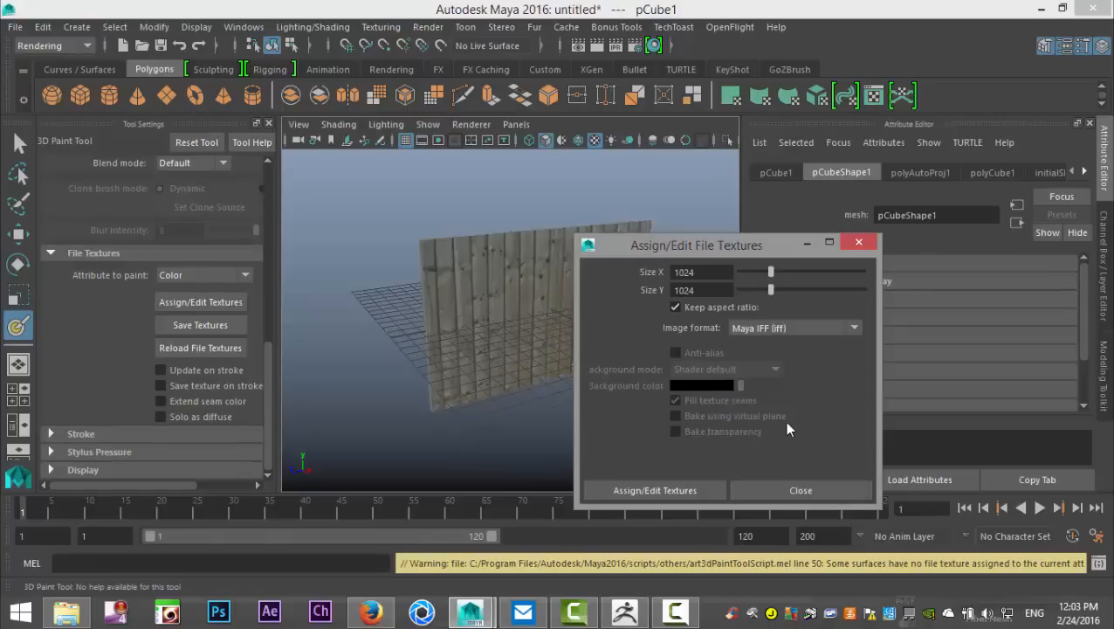
click(793, 327)
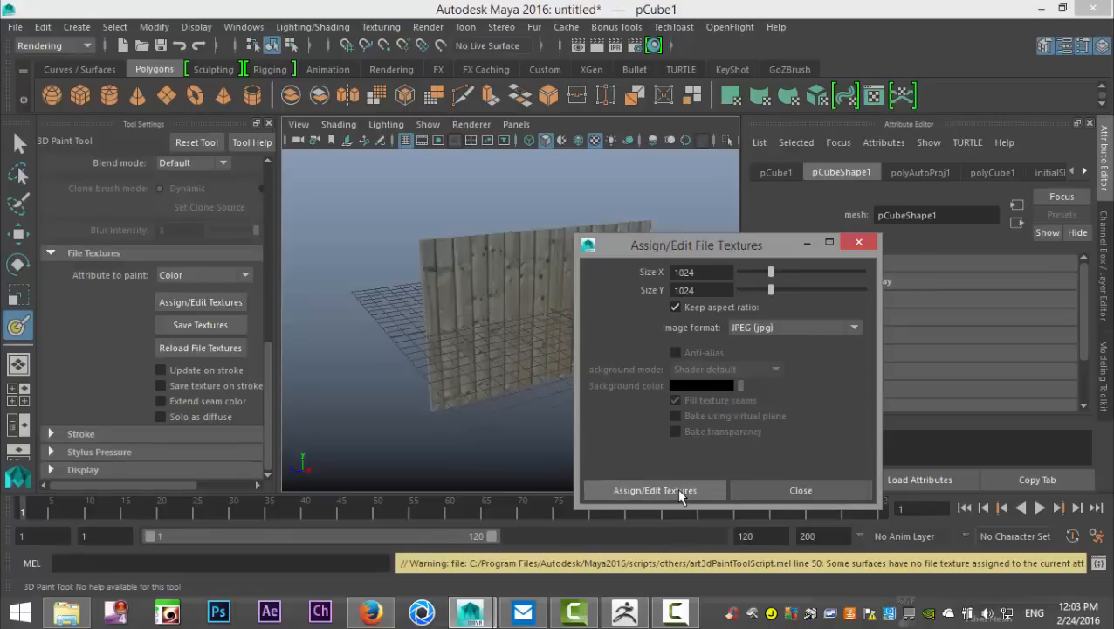
click(654, 490)
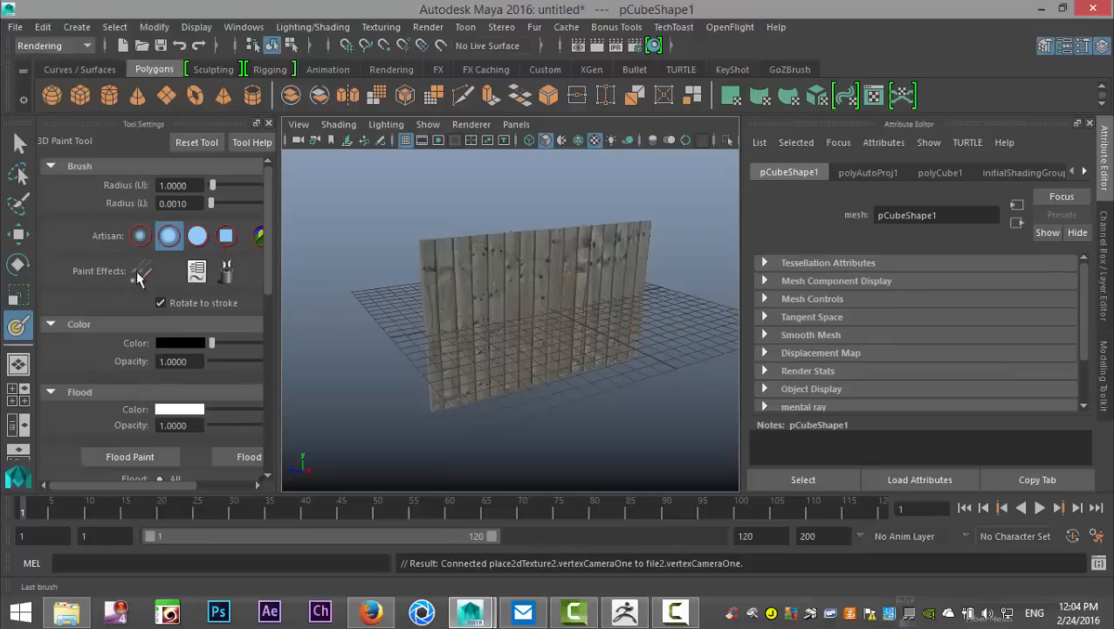
mouse_move(141, 236)
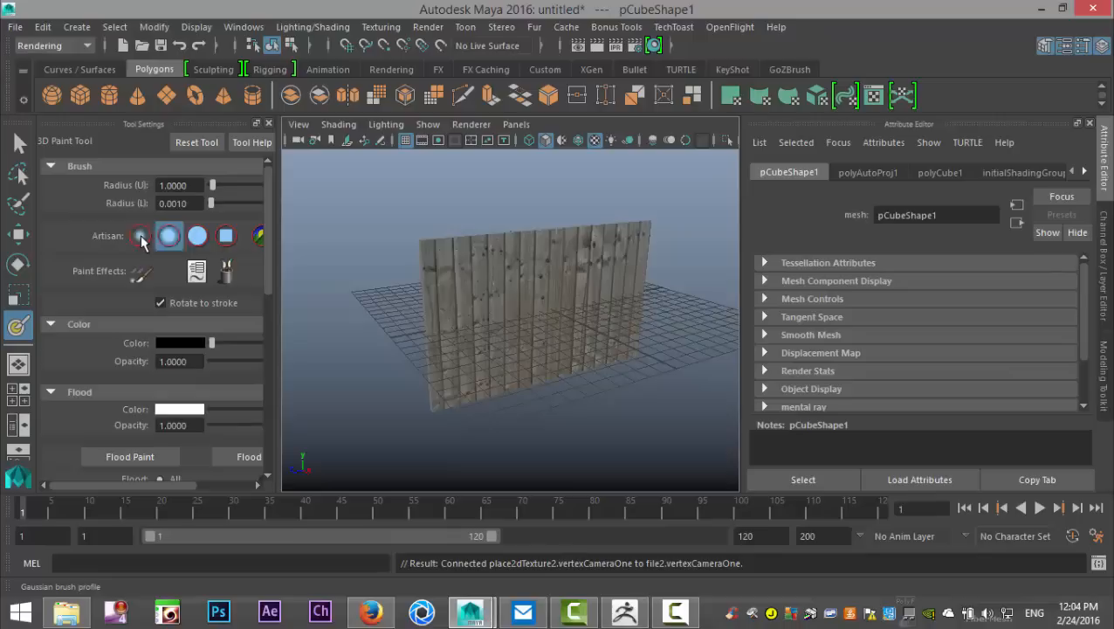
Step: Switch to the soft Gaussian brush profile and paint a trial dark smudge on the fence
click(140, 235)
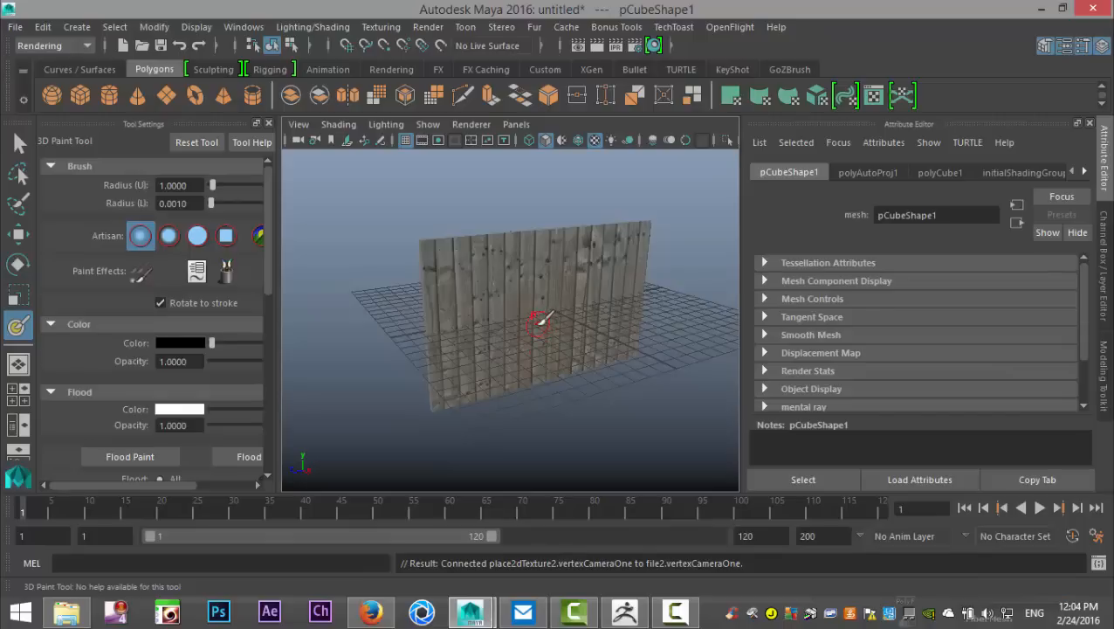
mouse_move(541, 310)
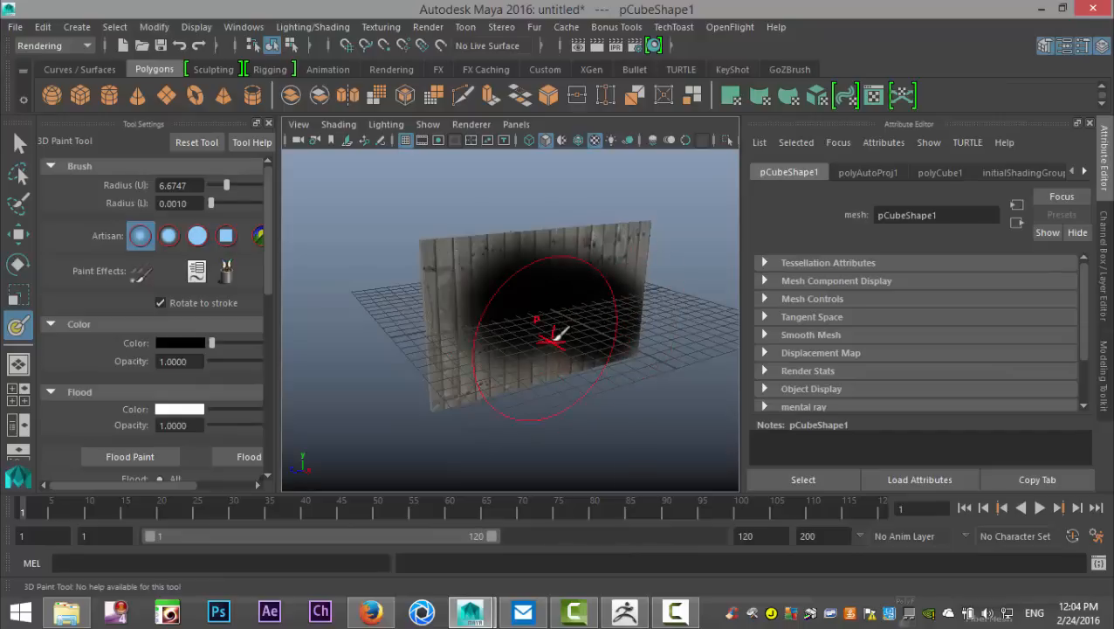
drag(559, 337, 533, 336)
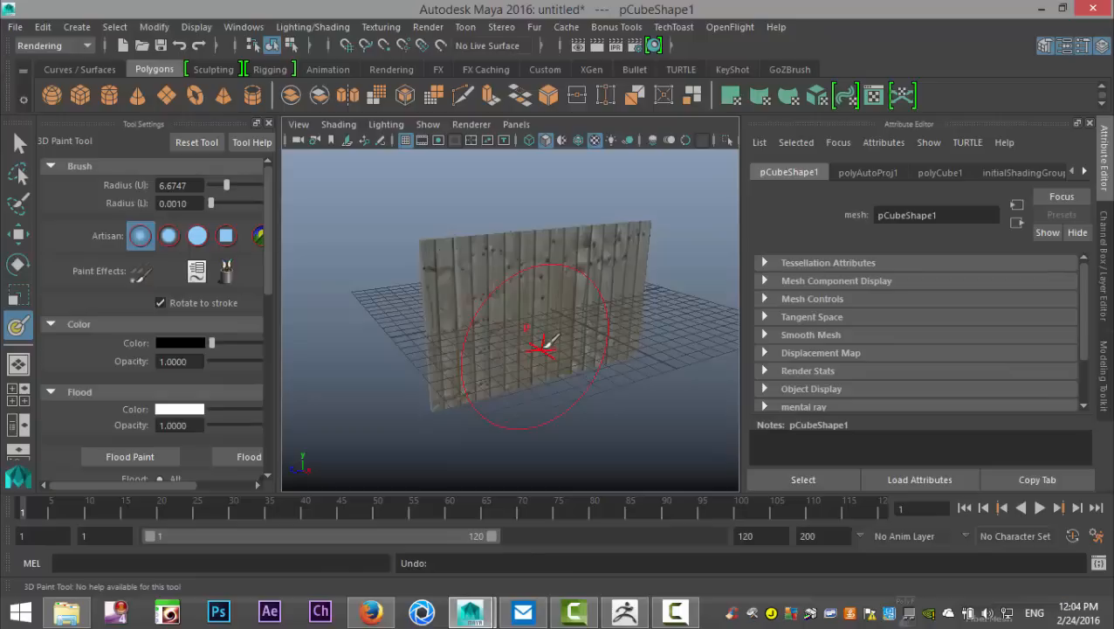
mouse_move(598, 279)
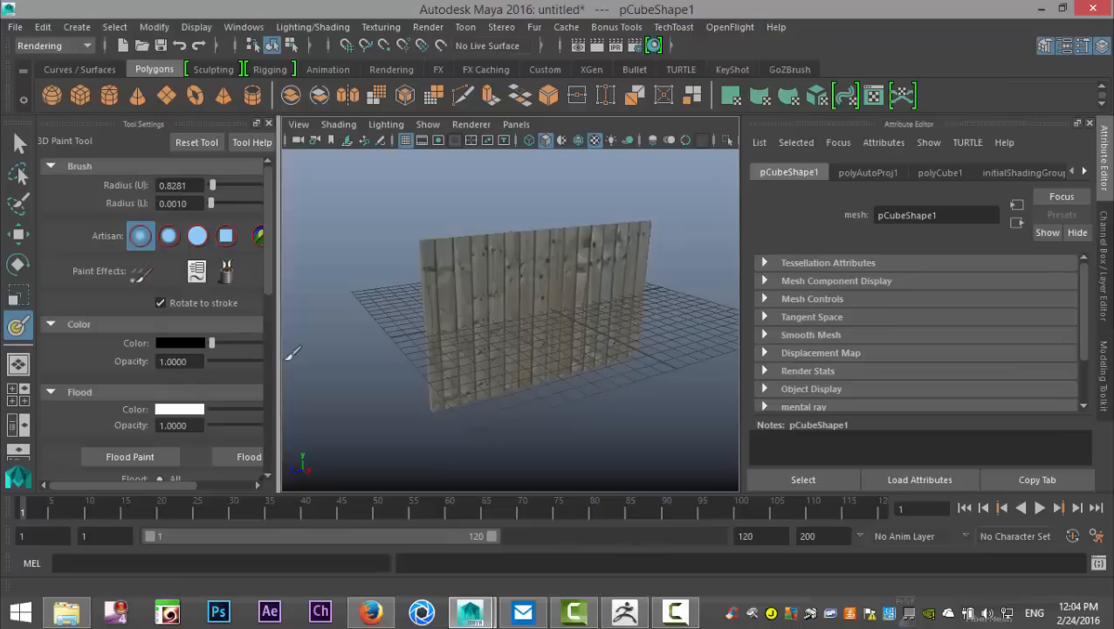
Step: Test grime strokes at about one-third and 0.68 opacity, undo them, and lower the opacity
drag(284, 371, 379, 371)
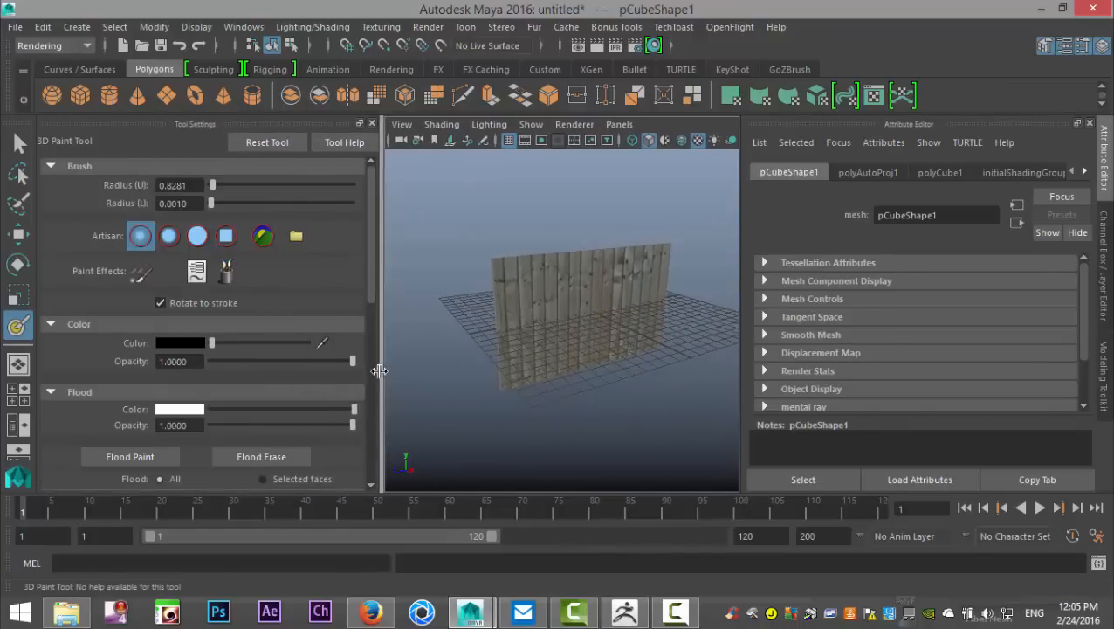
drag(353, 361, 257, 361)
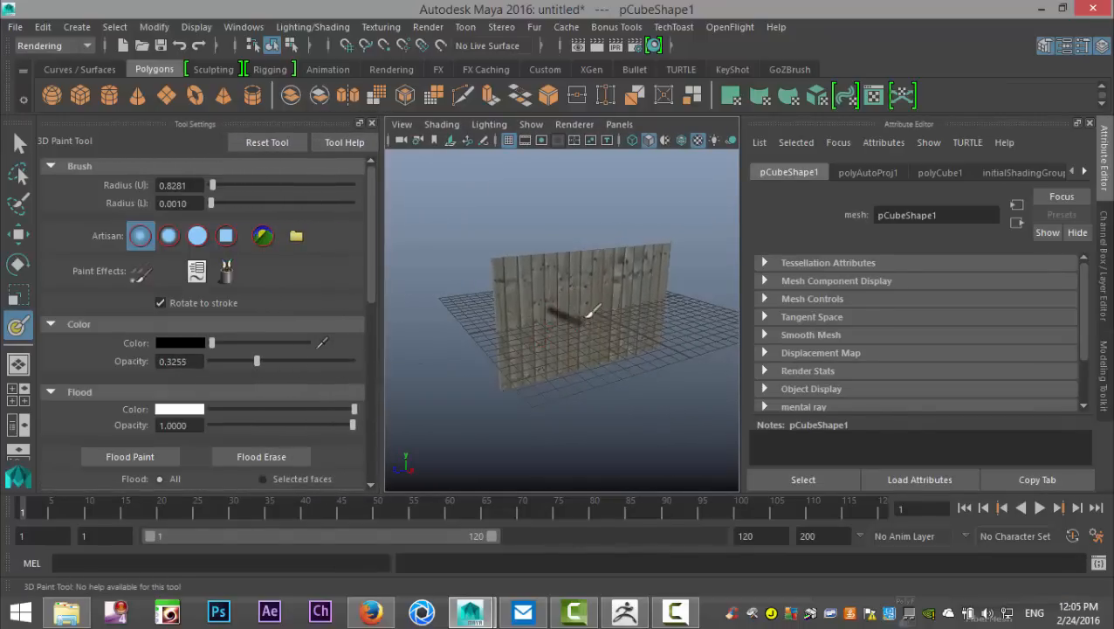
drag(255, 361, 276, 361)
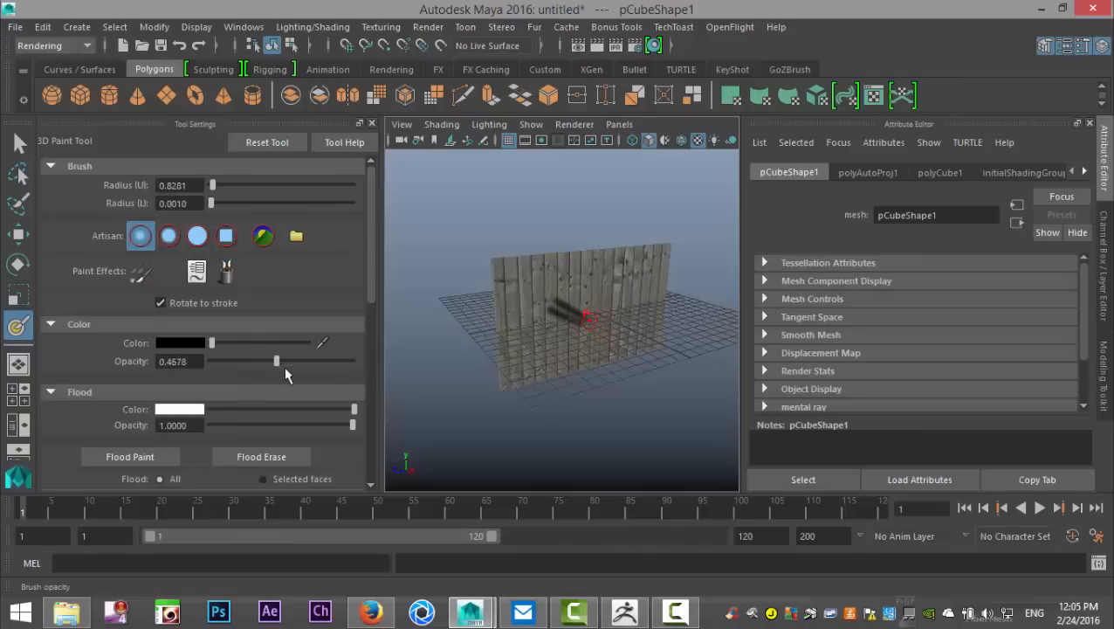
drag(276, 361, 342, 361)
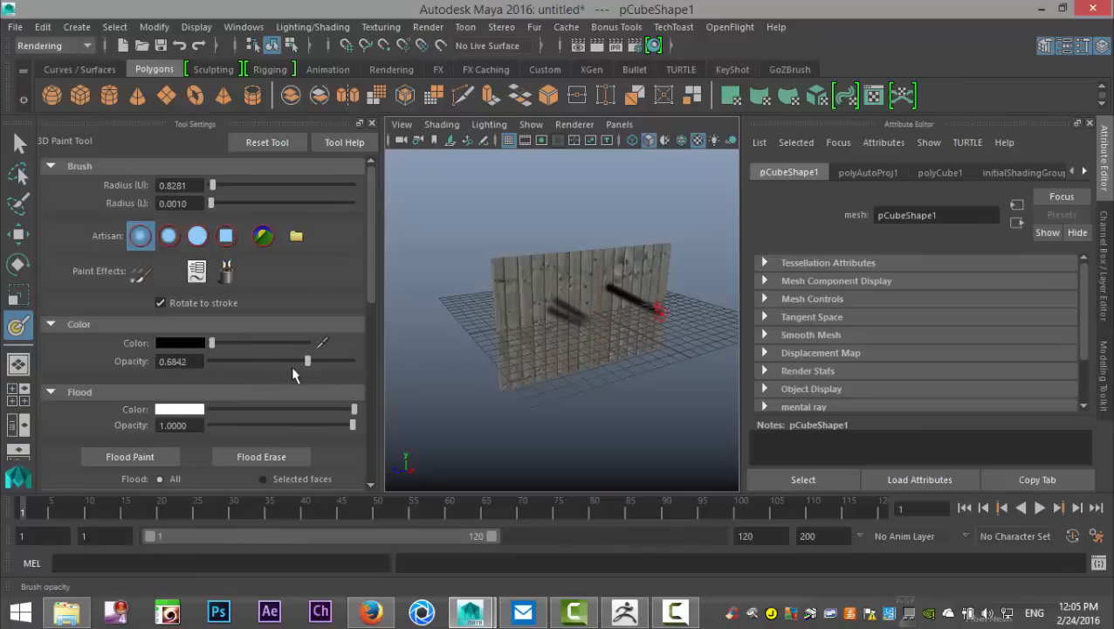
drag(307, 361, 216, 361)
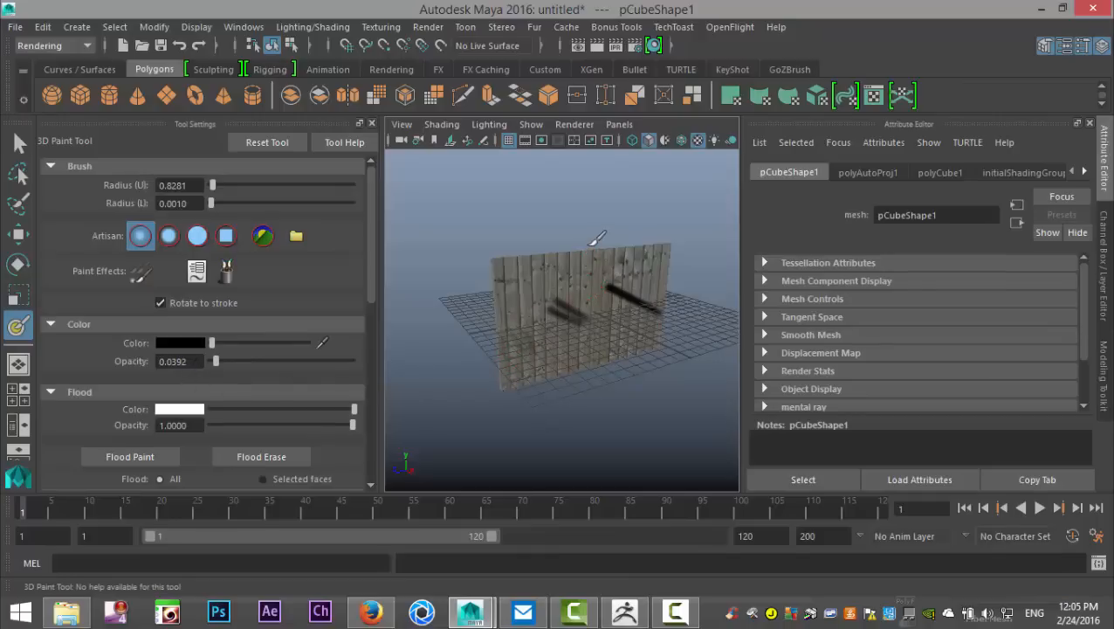
key(ctrl+z)
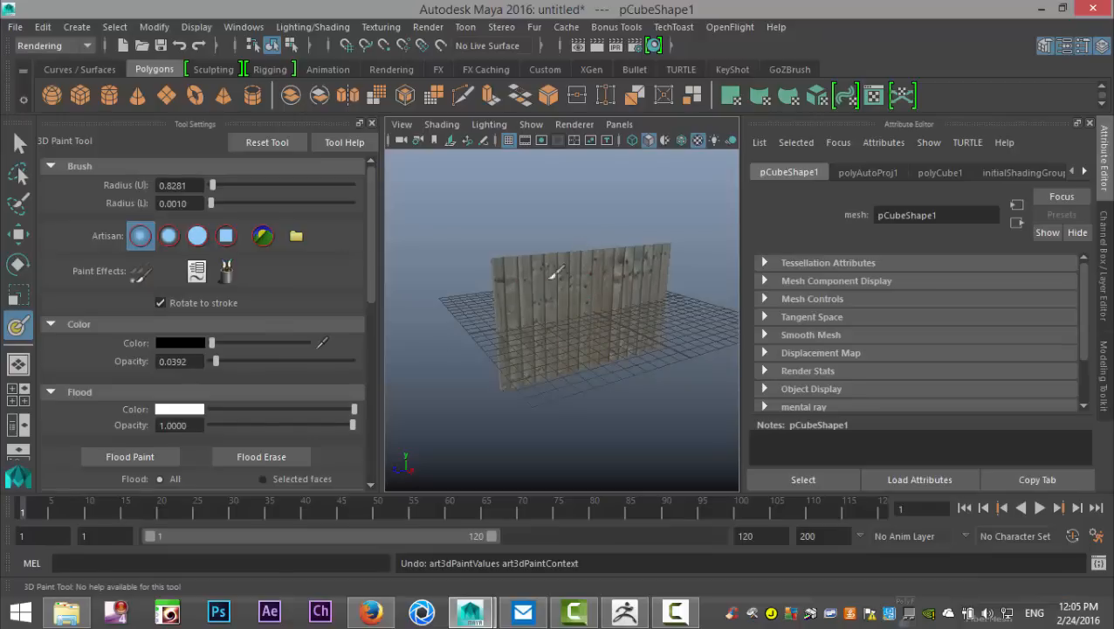
click(179, 361)
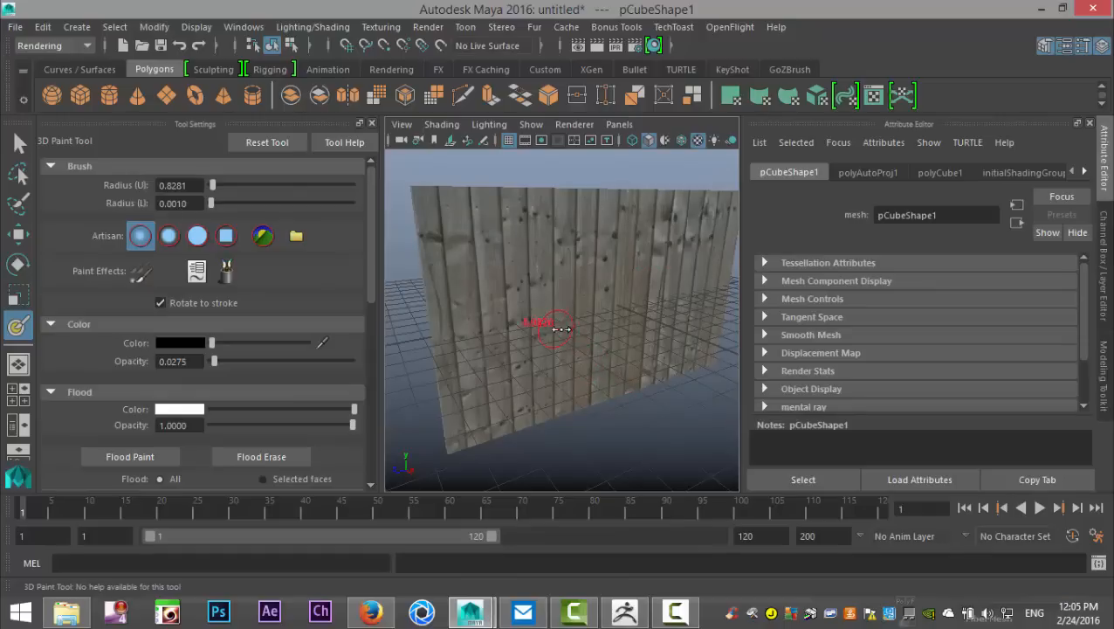
Step: Enlarge the paint brush radius for wider grime strokes
drag(550, 328, 468, 428)
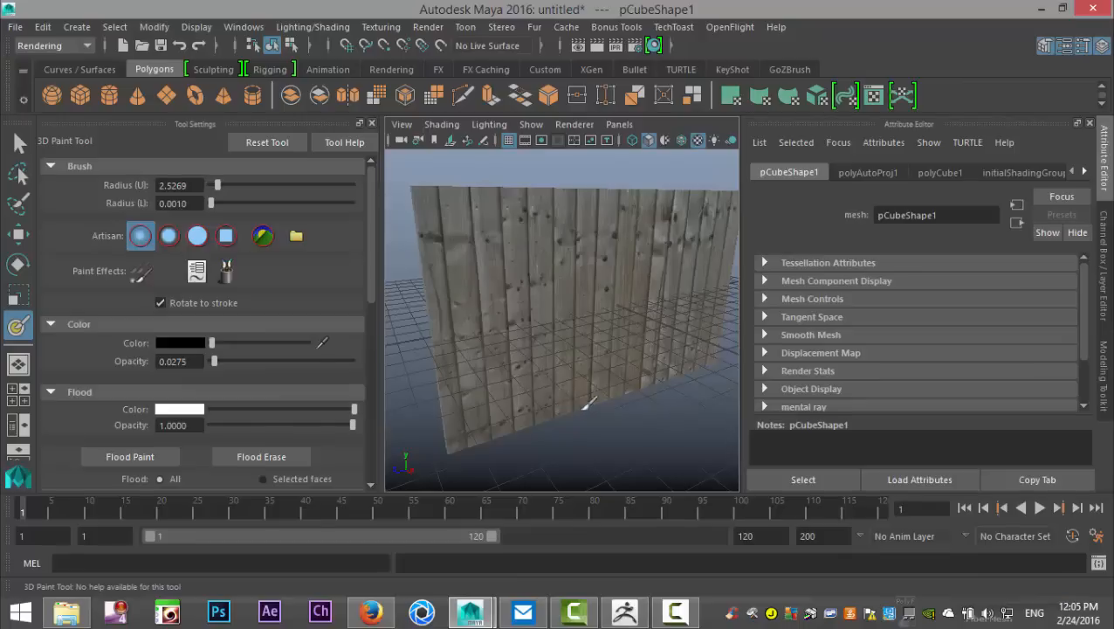
mouse_move(709, 354)
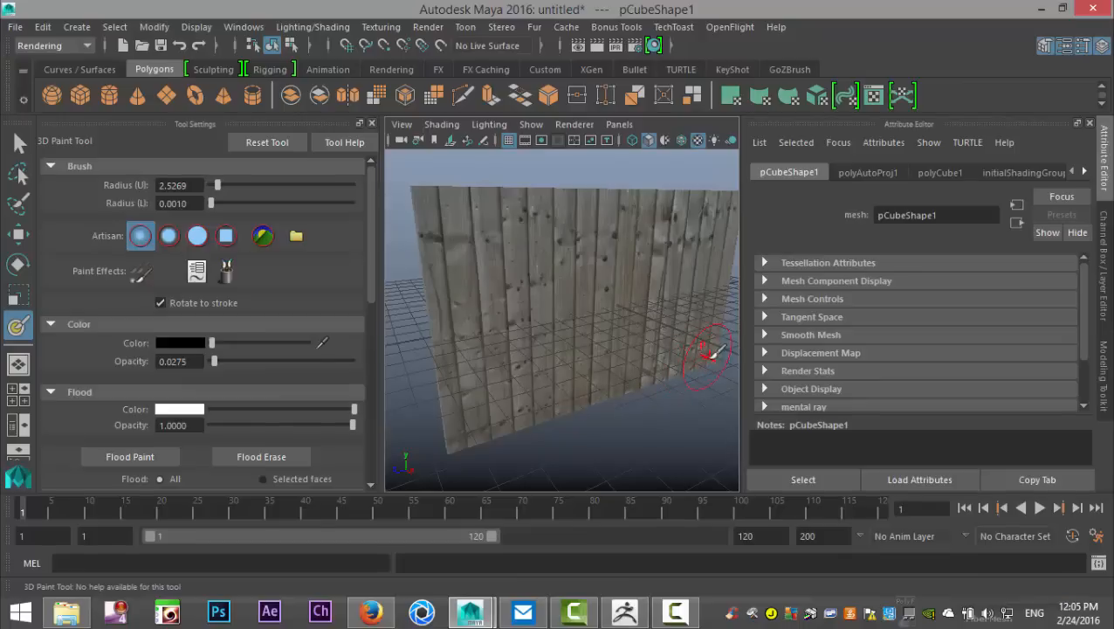
mouse_move(660, 371)
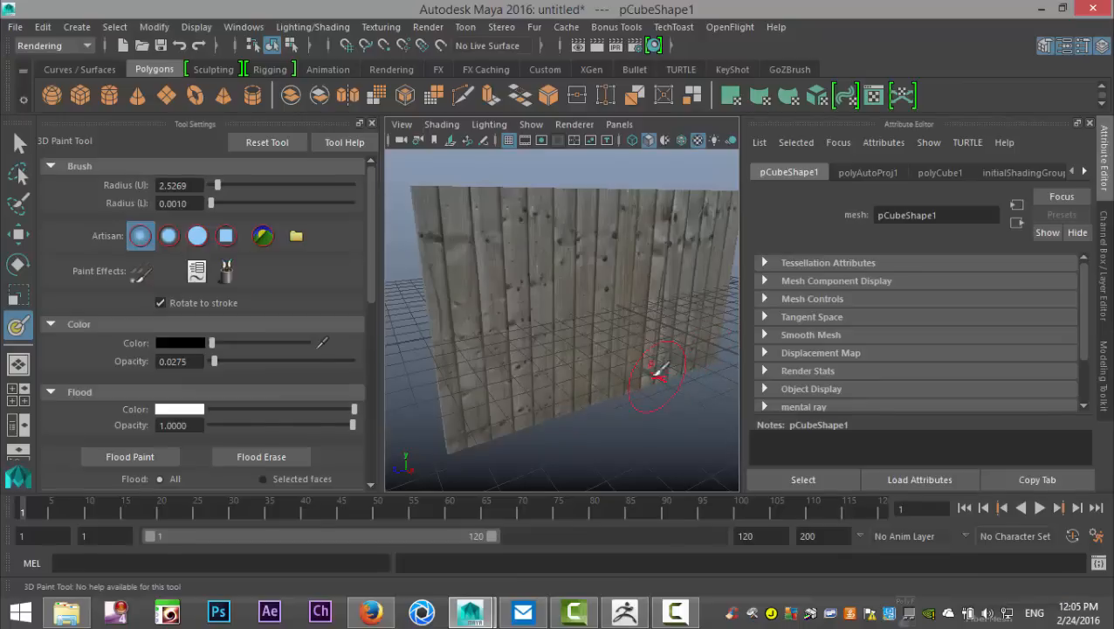
mouse_move(559, 402)
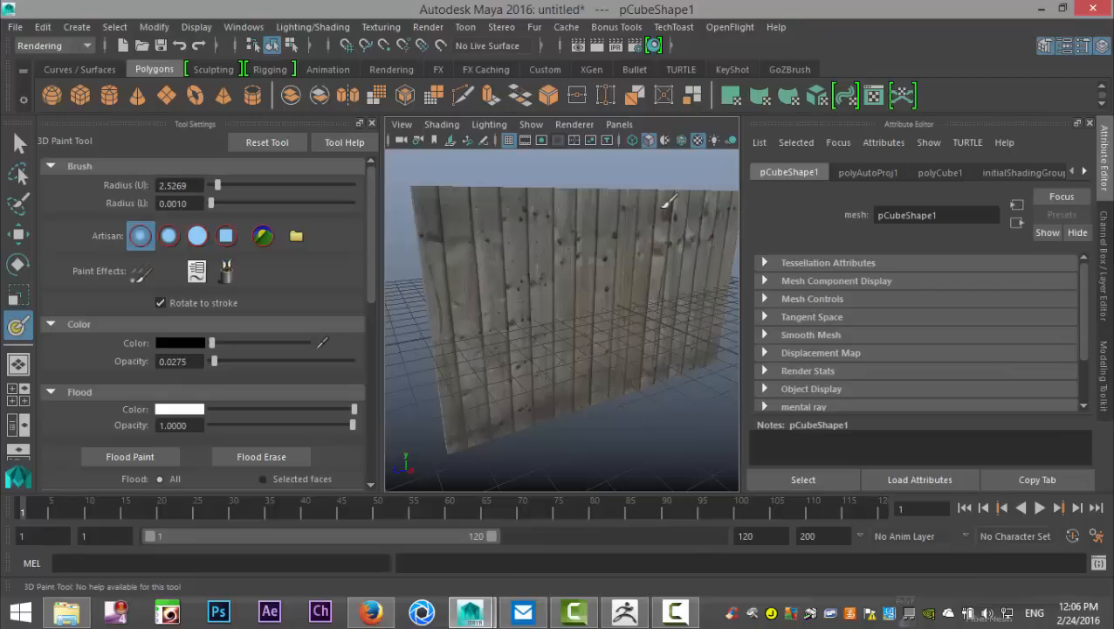
mouse_move(537, 315)
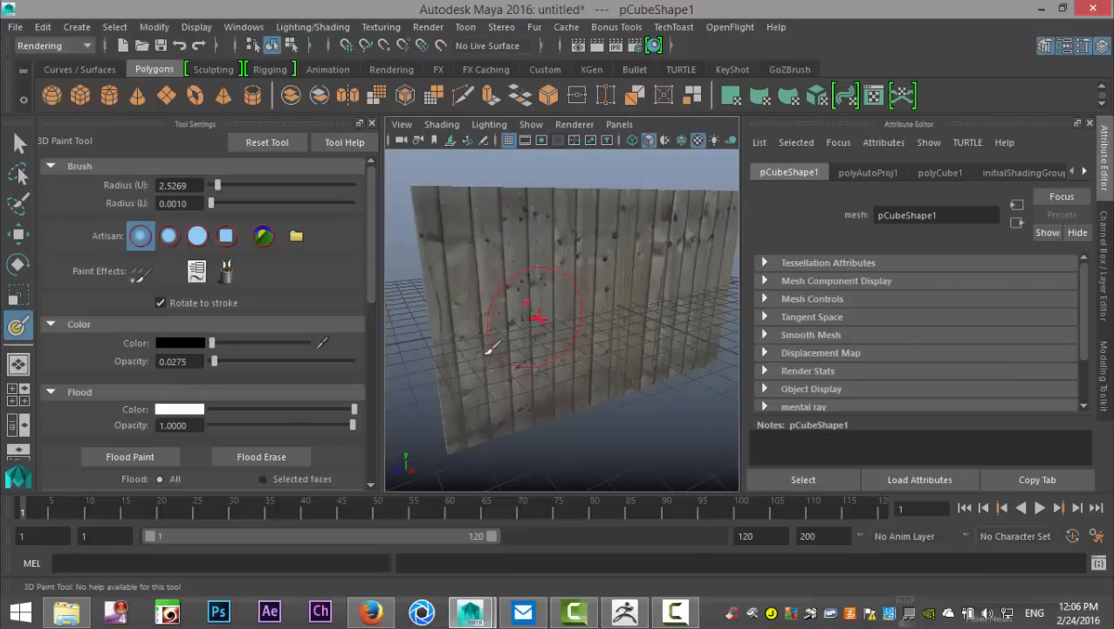
mouse_move(282, 336)
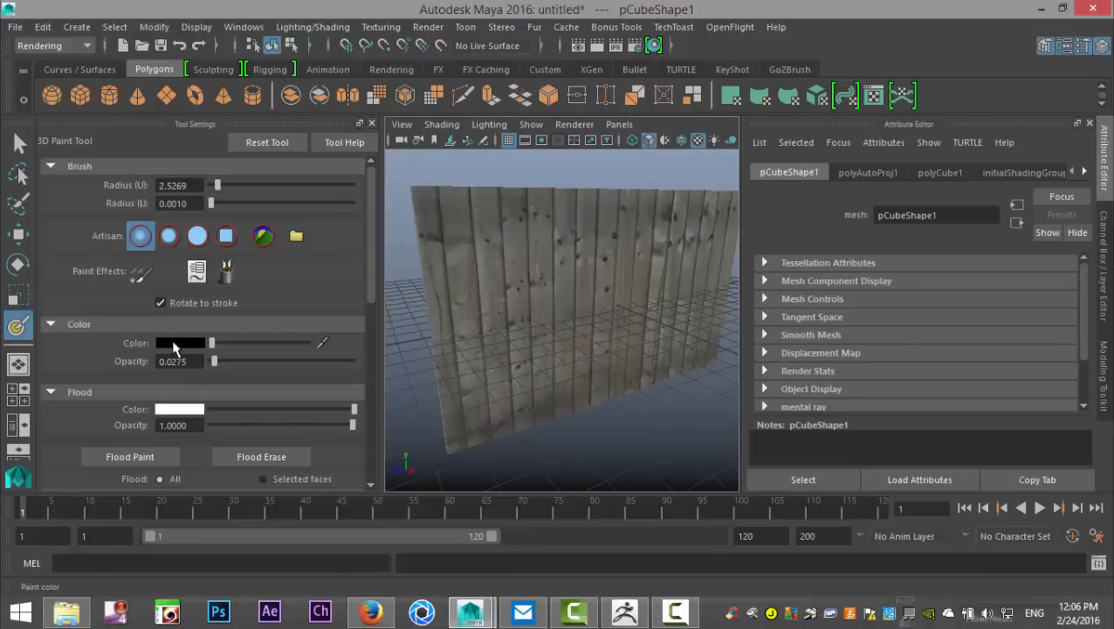
Step: Switch the brush colour from black to a dark brown via the Color swatch
click(181, 342)
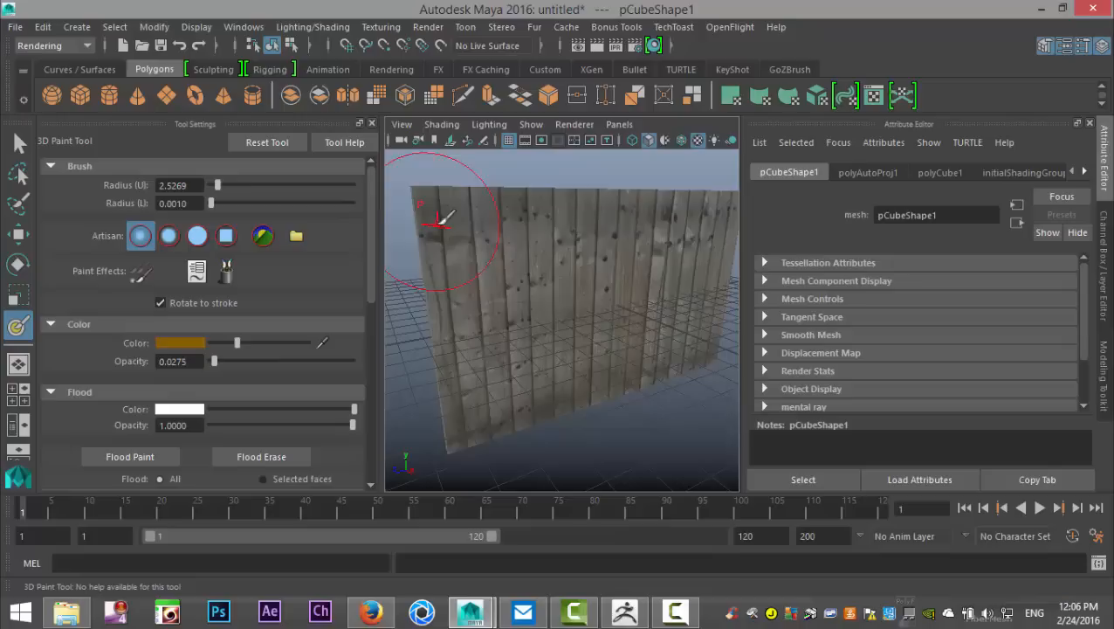
mouse_move(532, 193)
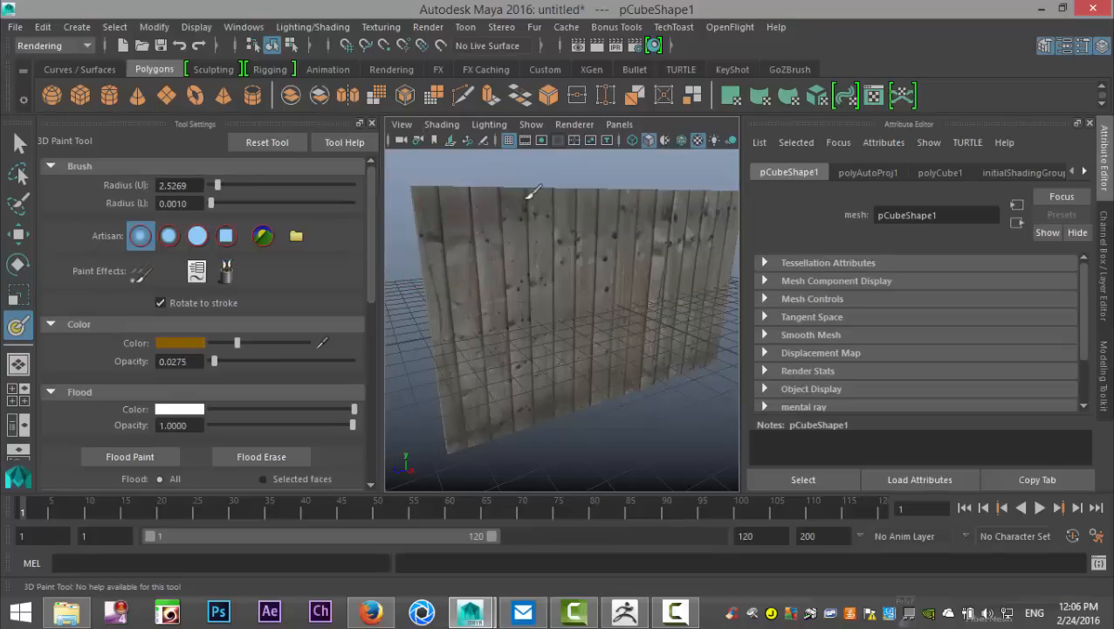
mouse_move(633, 210)
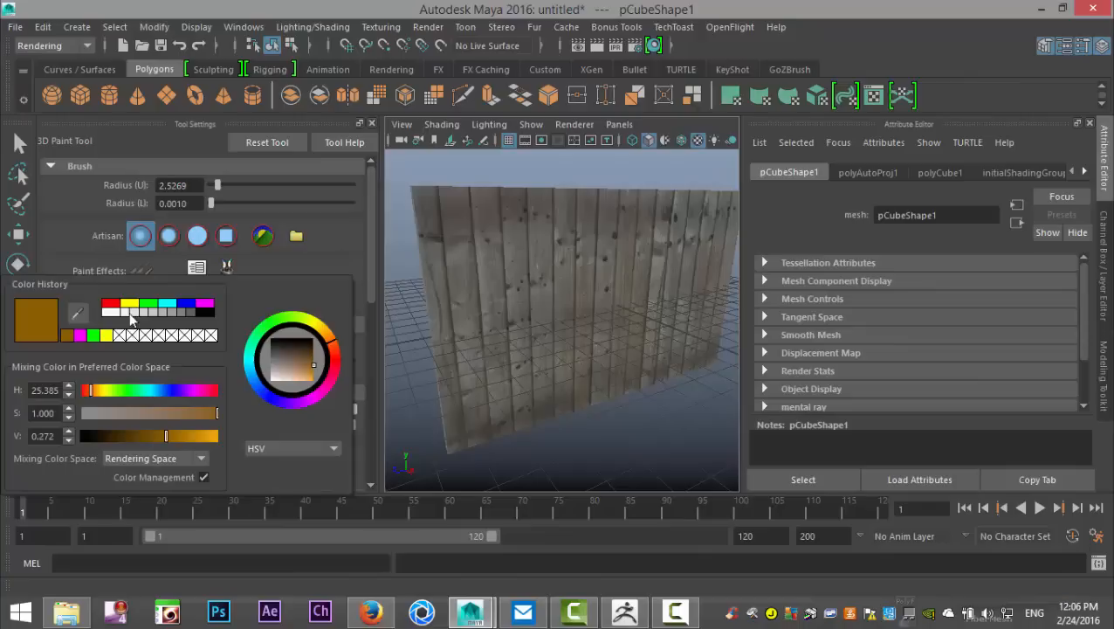
Step: Pick red from Color History and raise the paint opacity to about 0.23
click(109, 304)
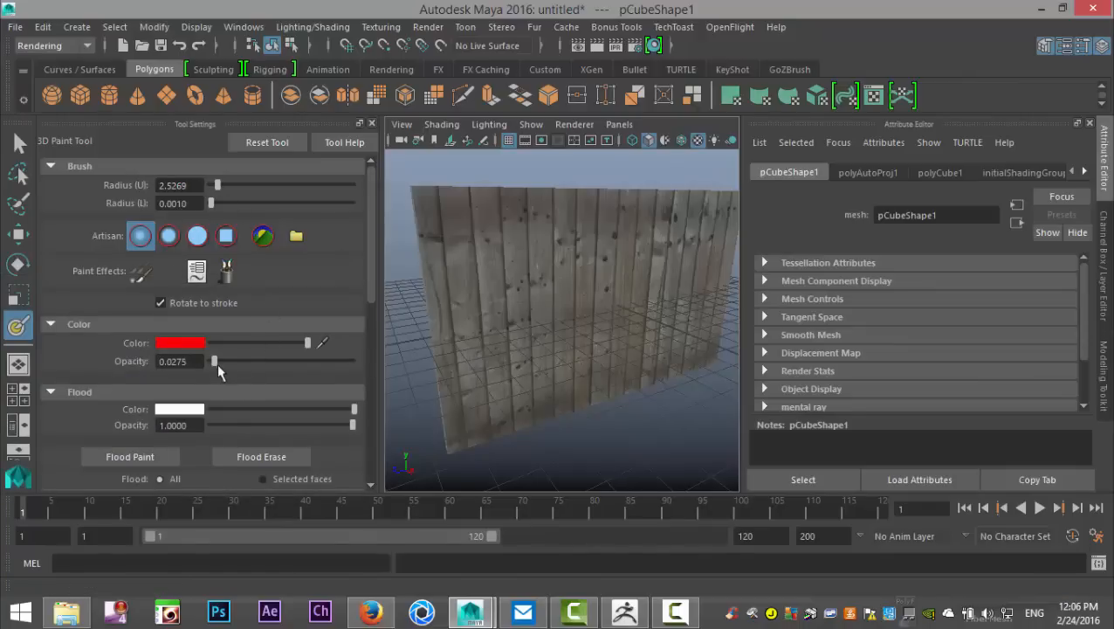
drag(212, 361, 228, 361)
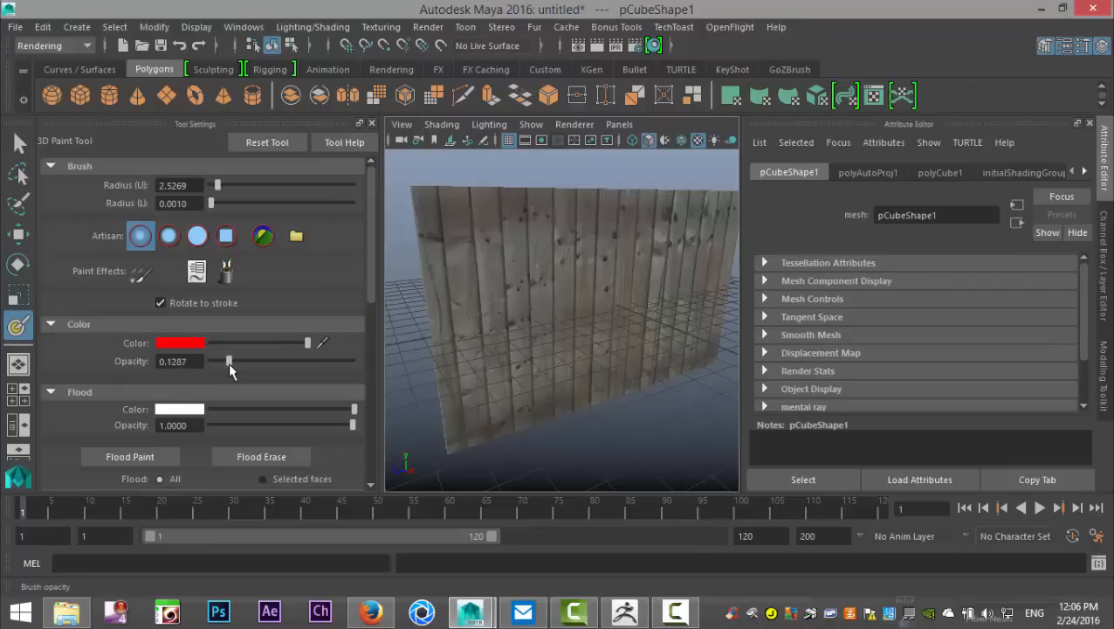
drag(228, 361, 243, 361)
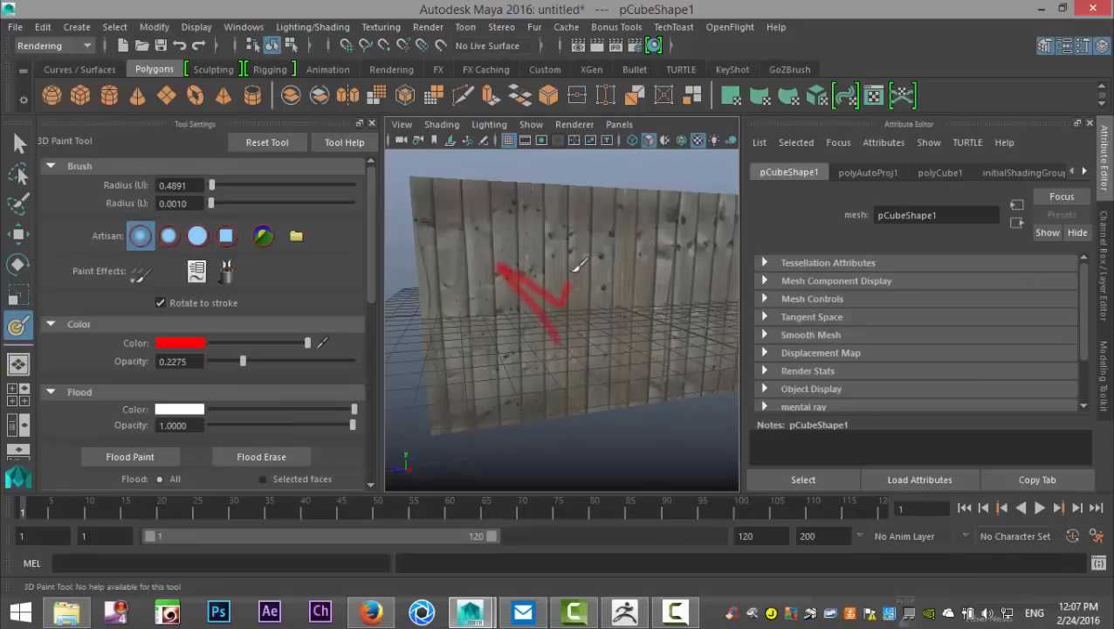
Step: Paint the remaining red crown peaks and the underline base stroke across the fence
drag(563, 297, 651, 275)
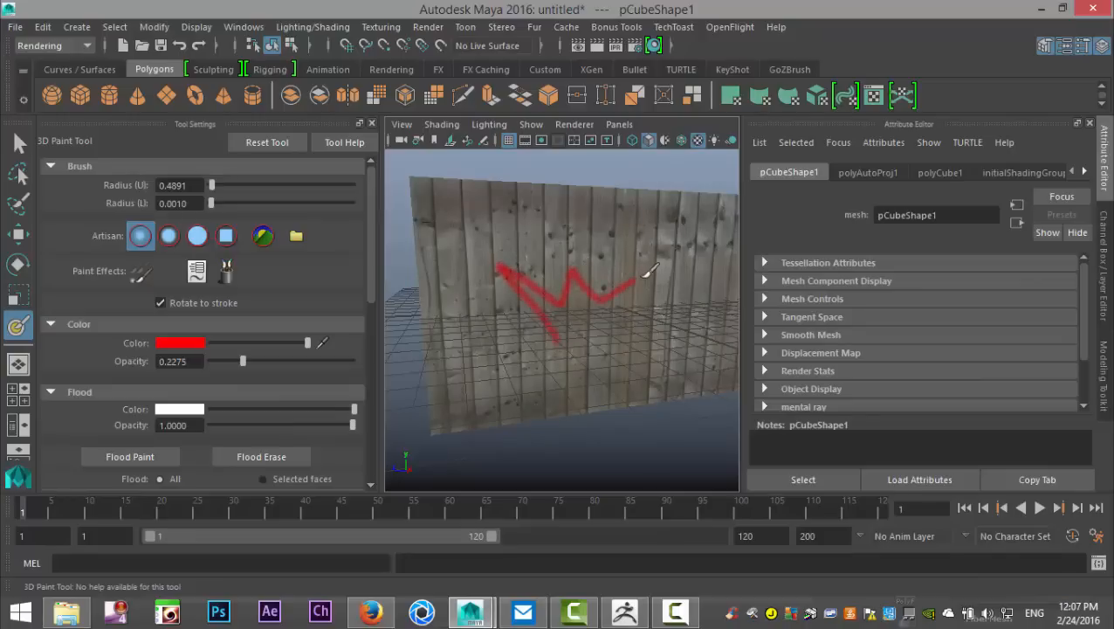
drag(638, 284, 734, 284)
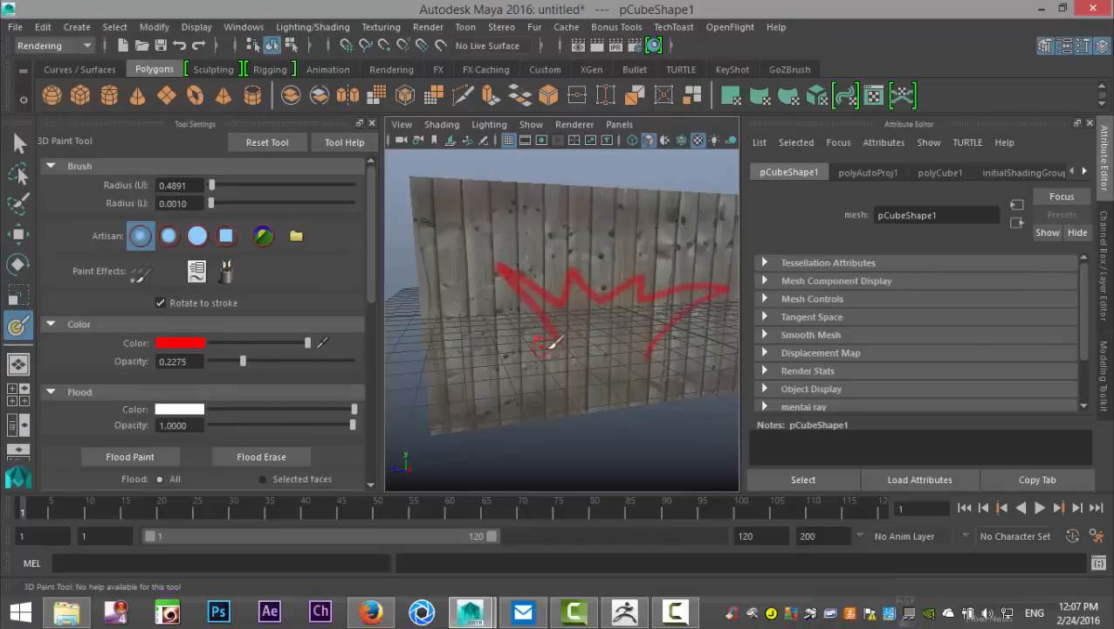
drag(541, 345, 690, 358)
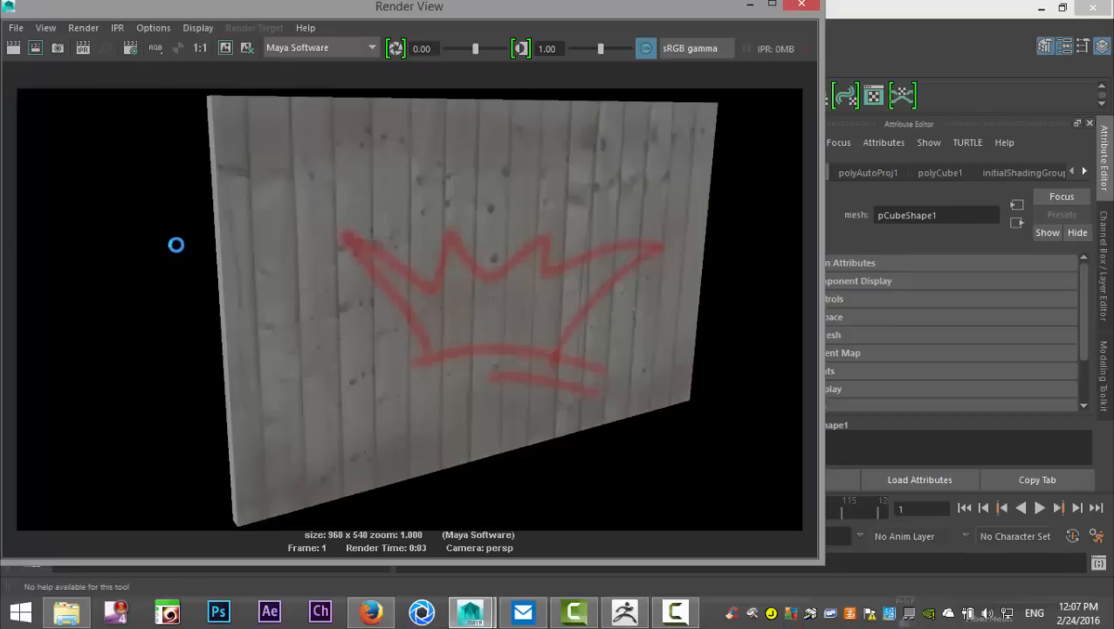
mouse_move(175, 269)
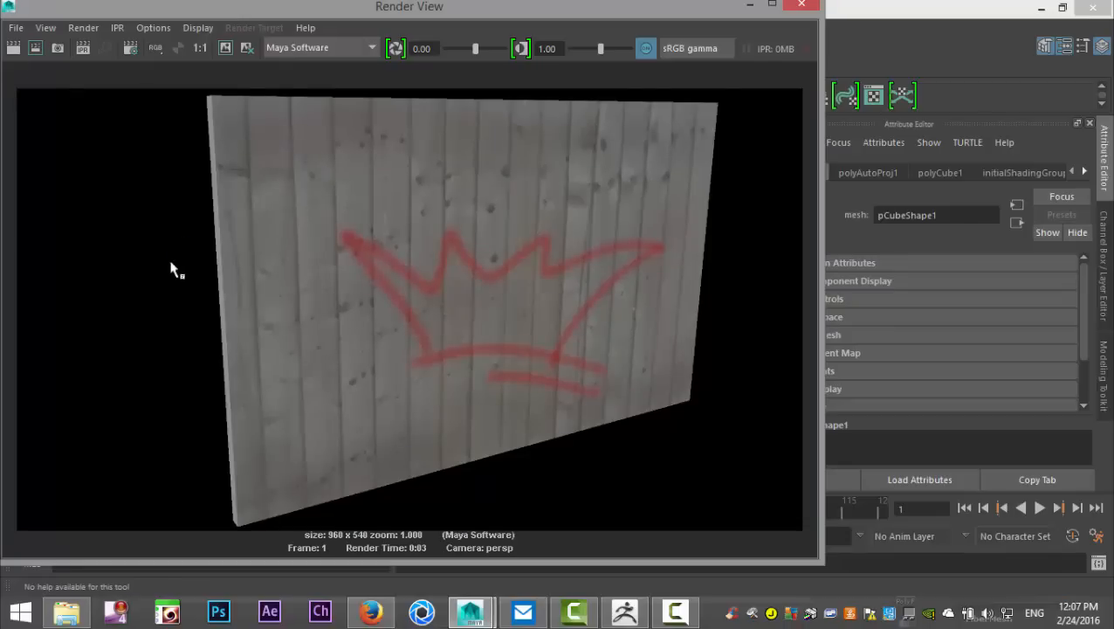
mouse_move(627, 514)
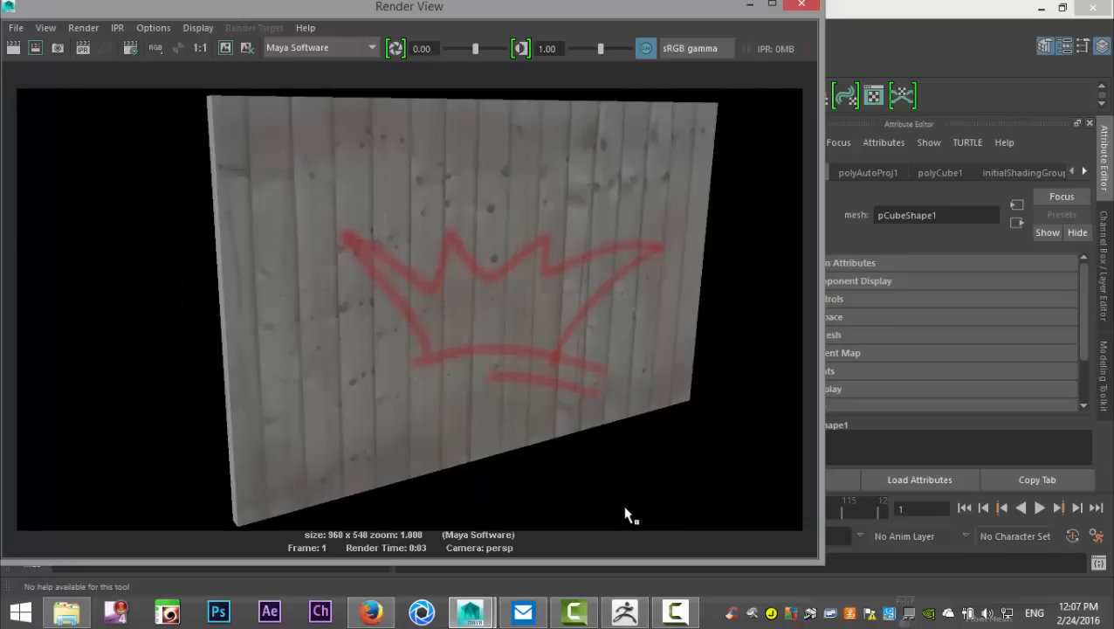
mouse_move(116, 498)
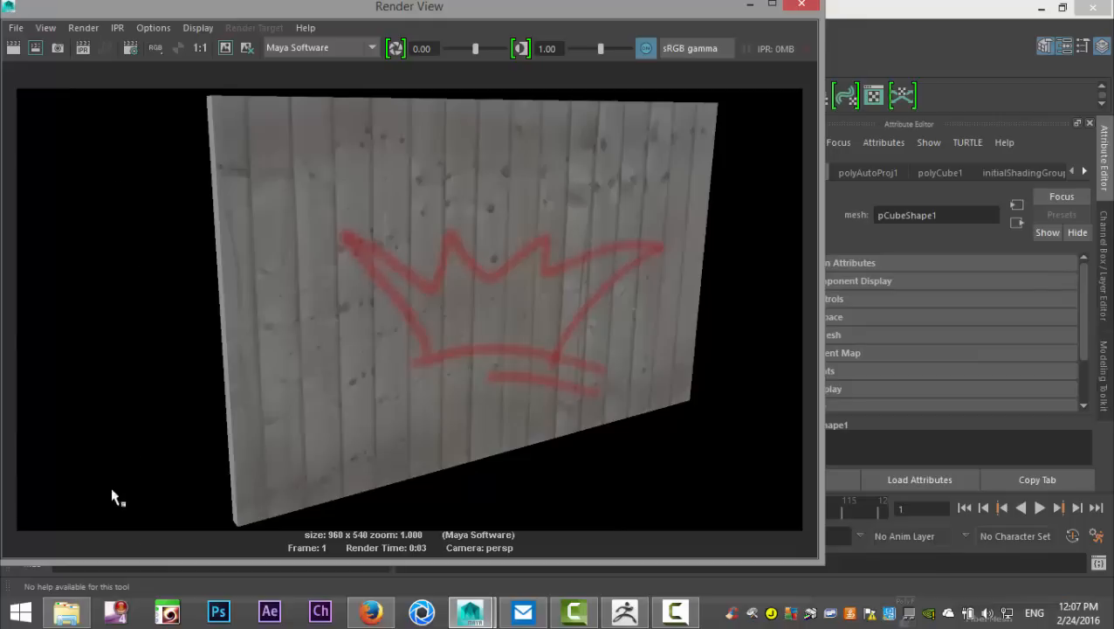
mouse_move(373, 405)
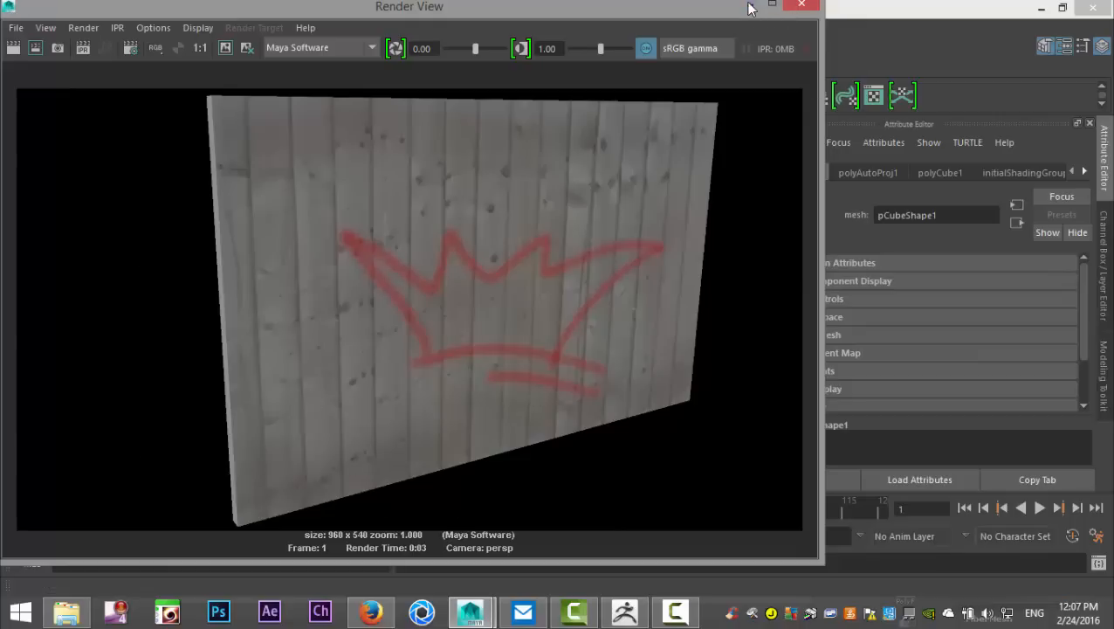
Step: Put away the Render View window to return to the painted fence viewport
click(800, 6)
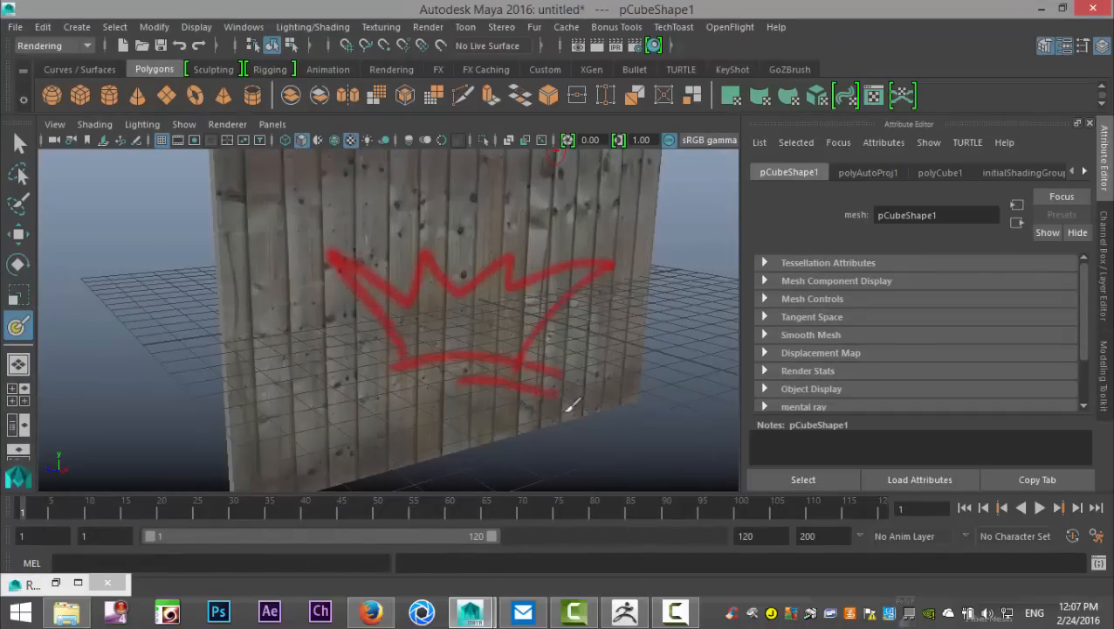
mouse_move(623, 420)
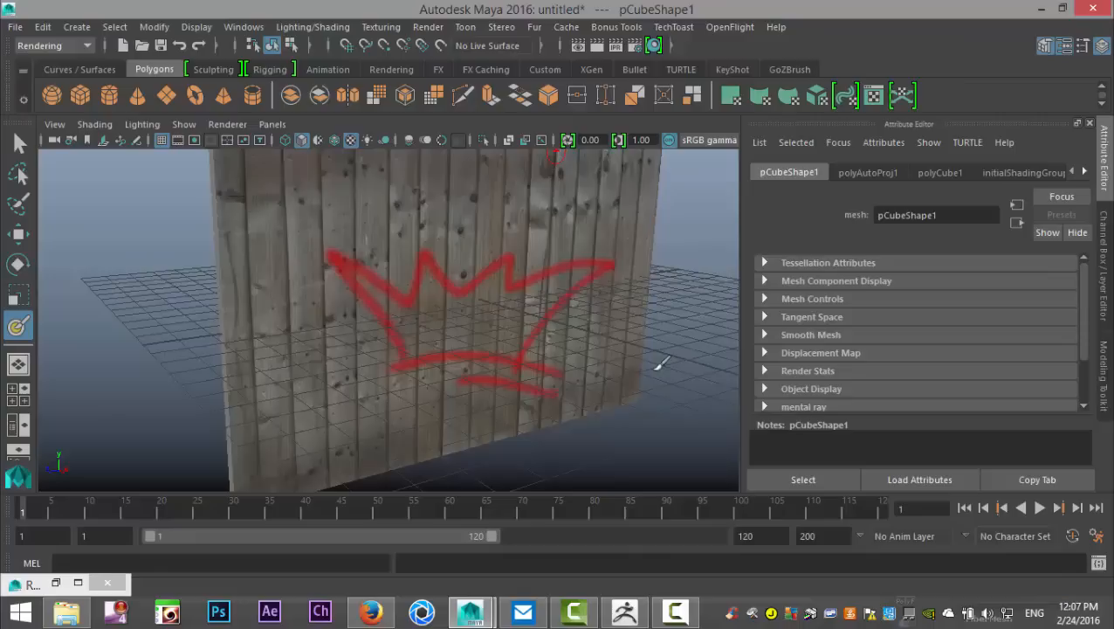
mouse_move(665, 376)
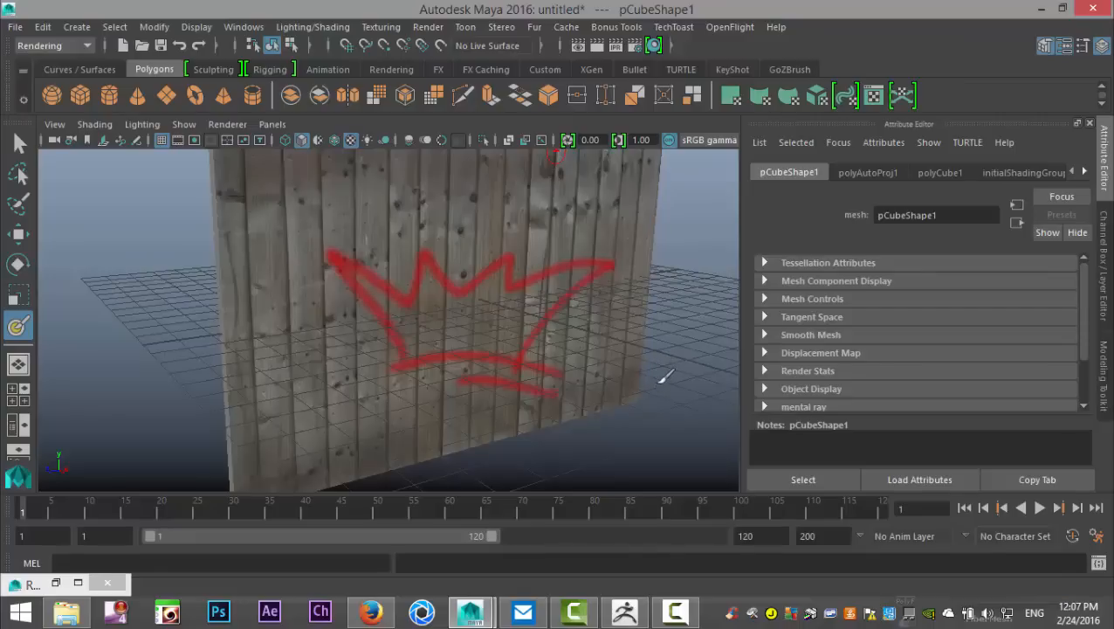